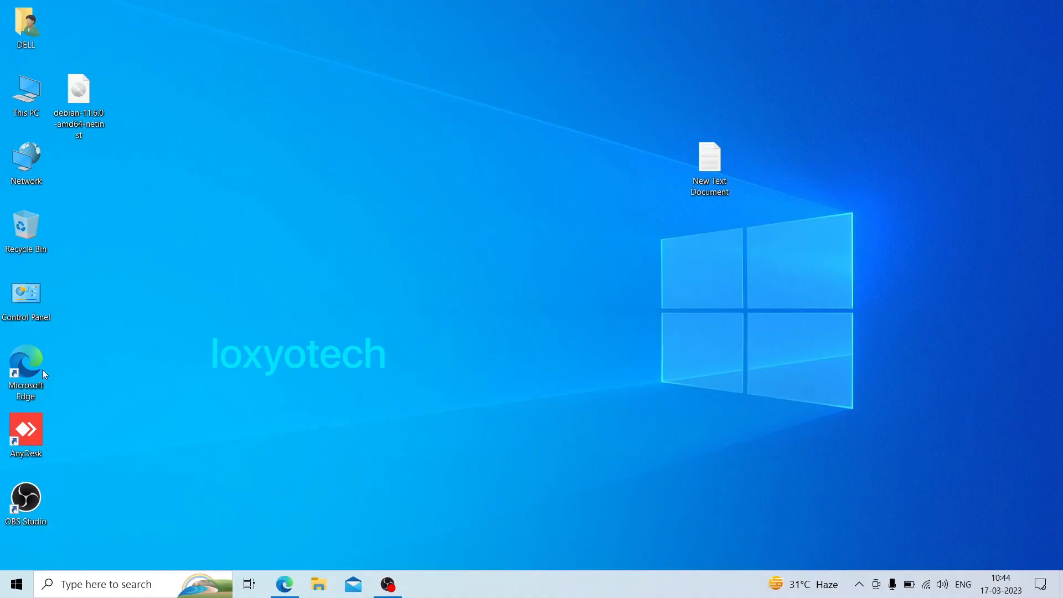
Launch Microsoft Edge full-screen on Google and turn down the Chrome recommendation with 'Don't switch'
double_click(25, 366)
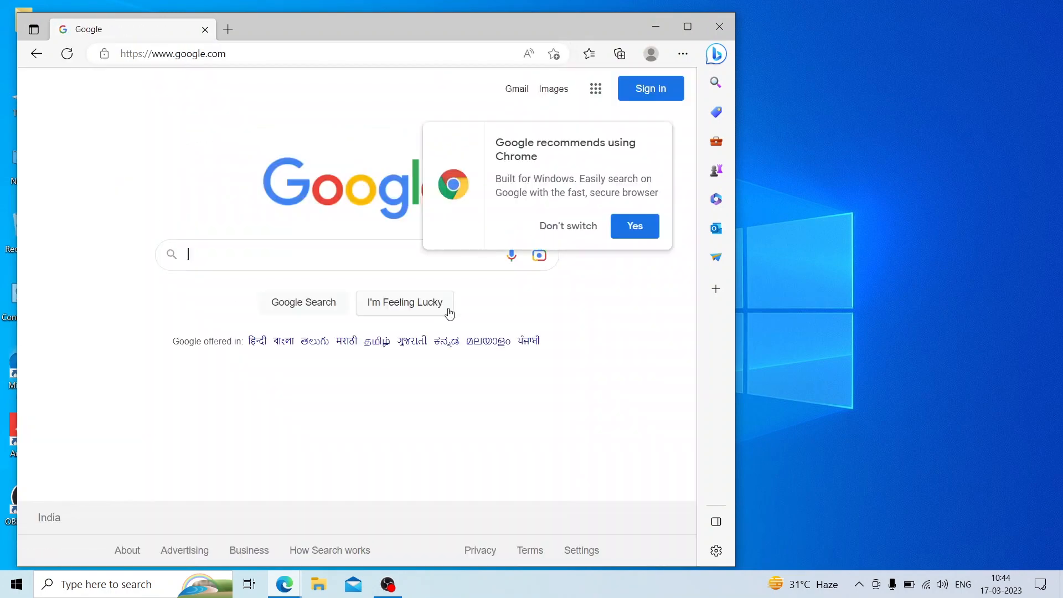
click(686, 27)
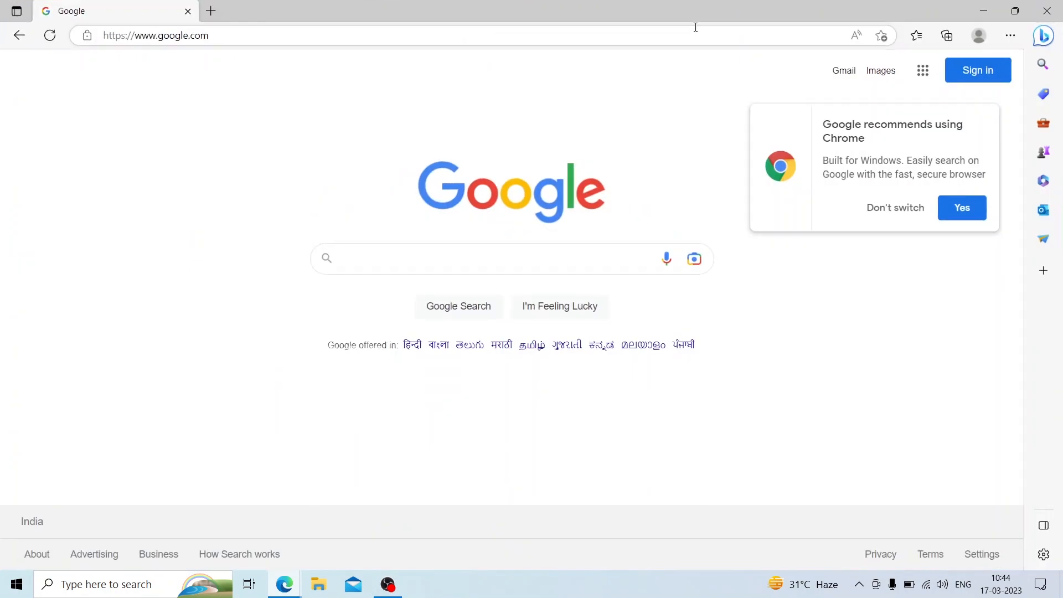
click(895, 208)
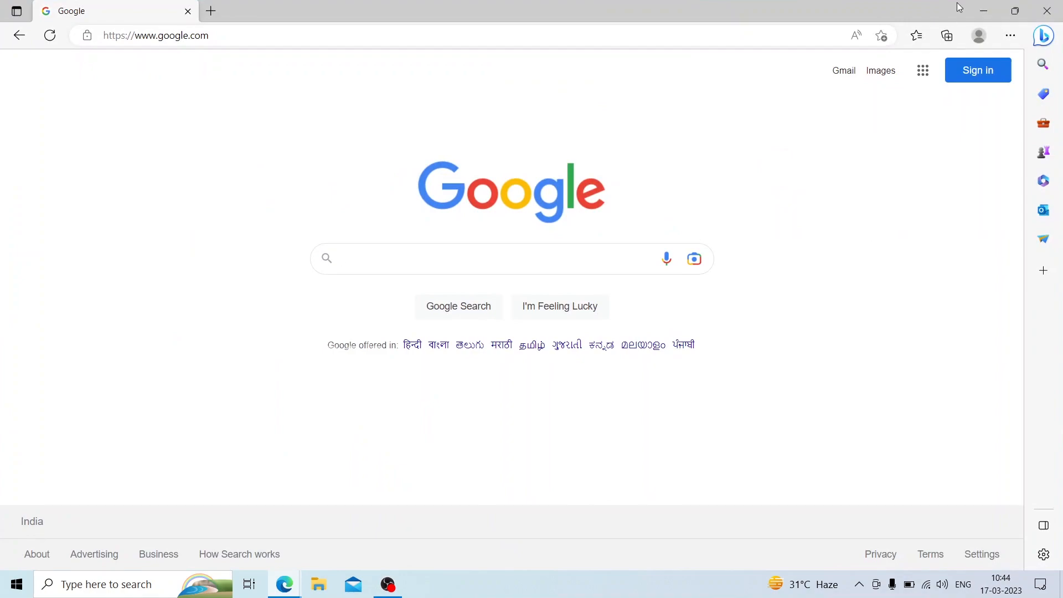
right_click(499, 217)
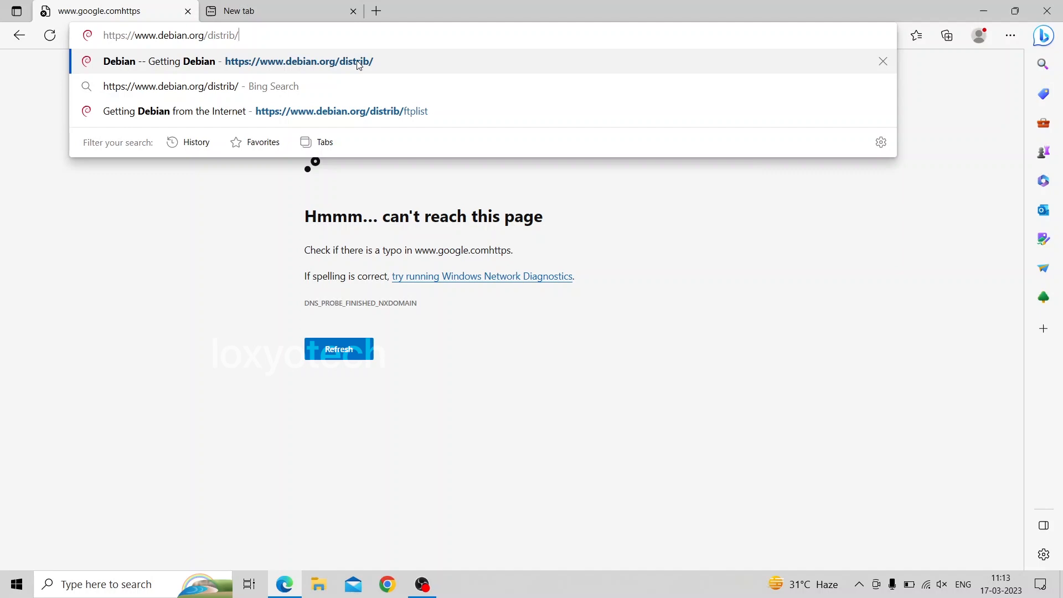
click(238, 61)
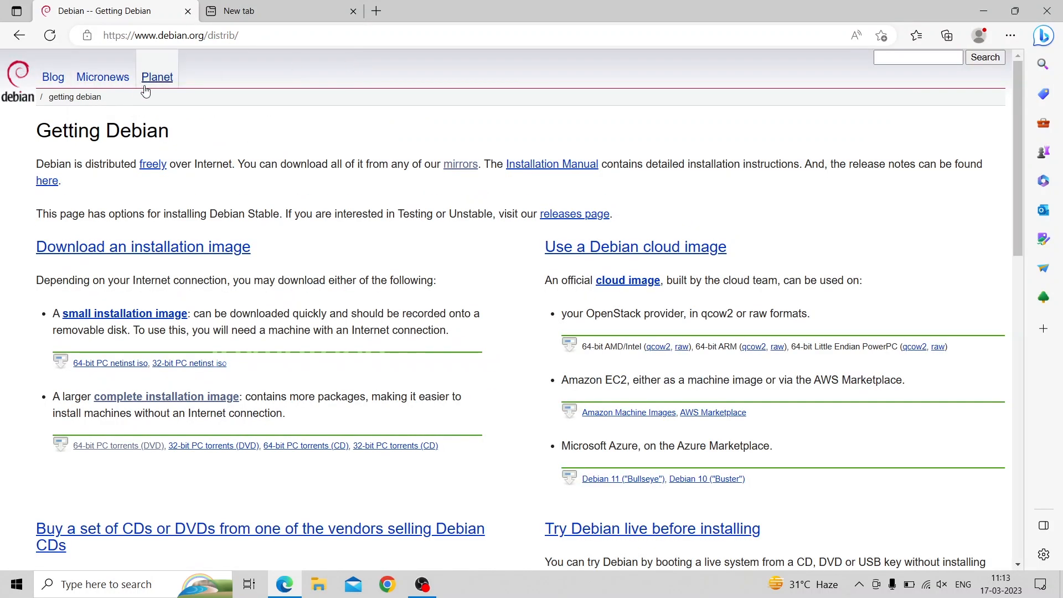
scroll(down, 3)
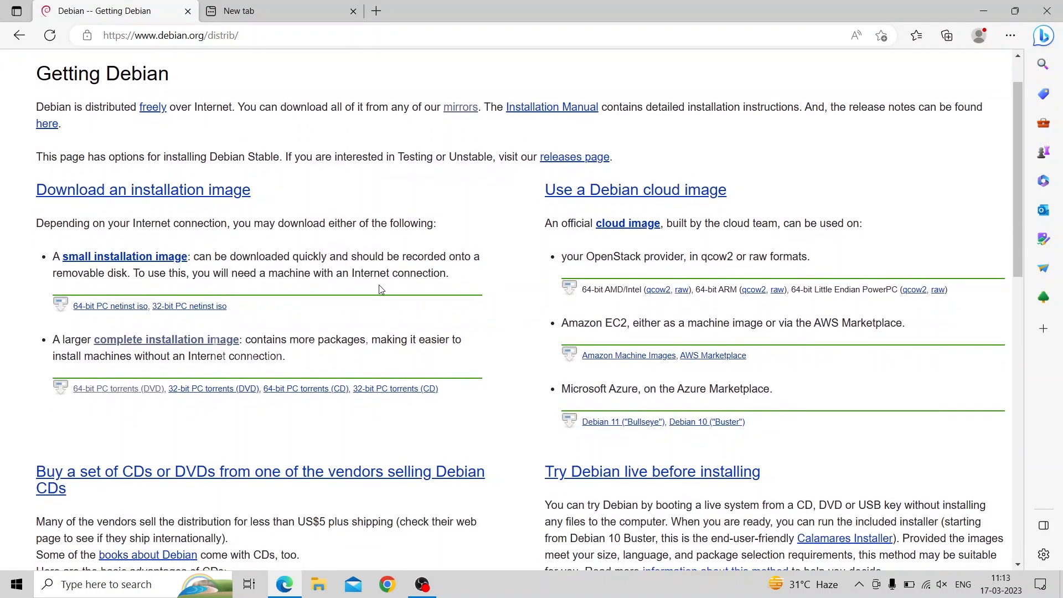
scroll(down, 3)
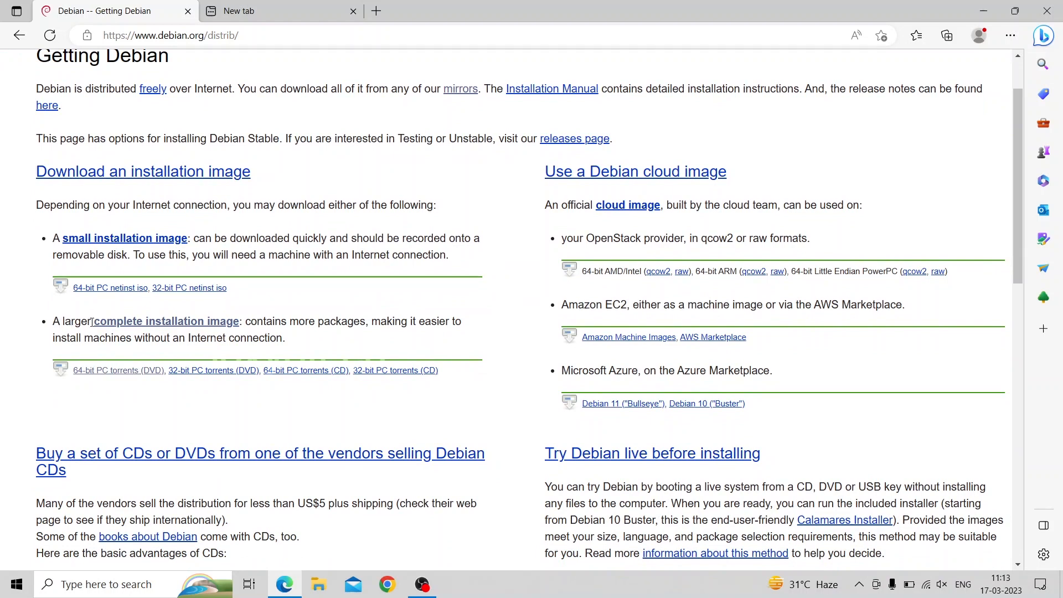
double_click(115, 320)
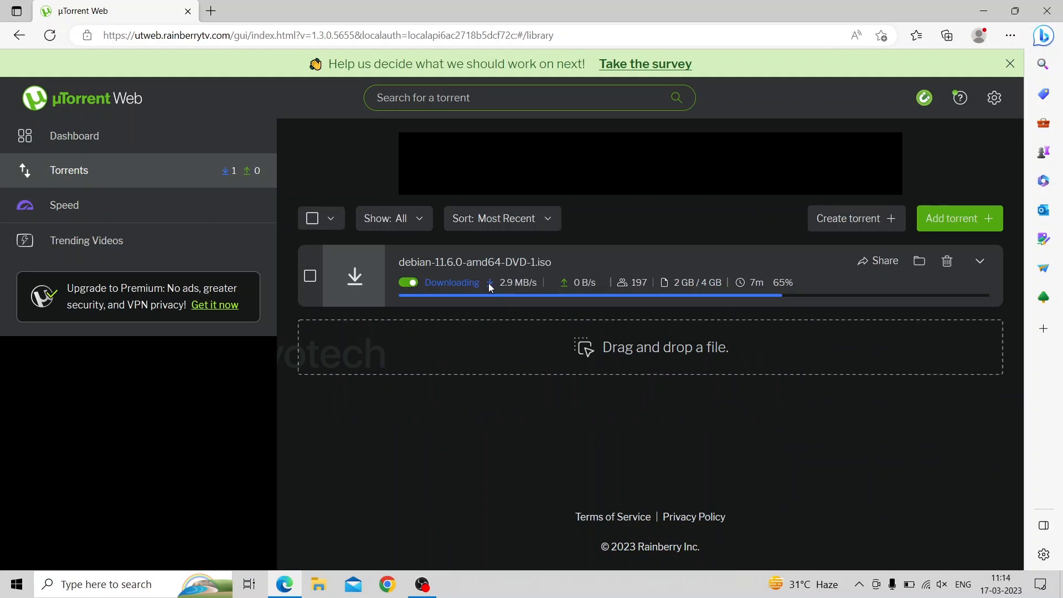
mouse_move(519, 319)
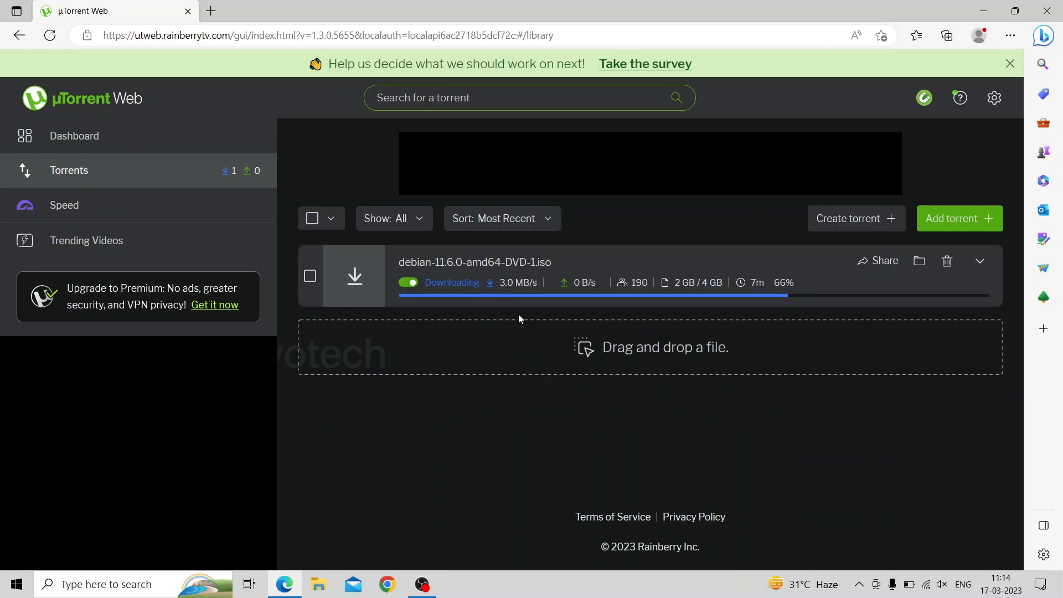
mouse_move(519, 265)
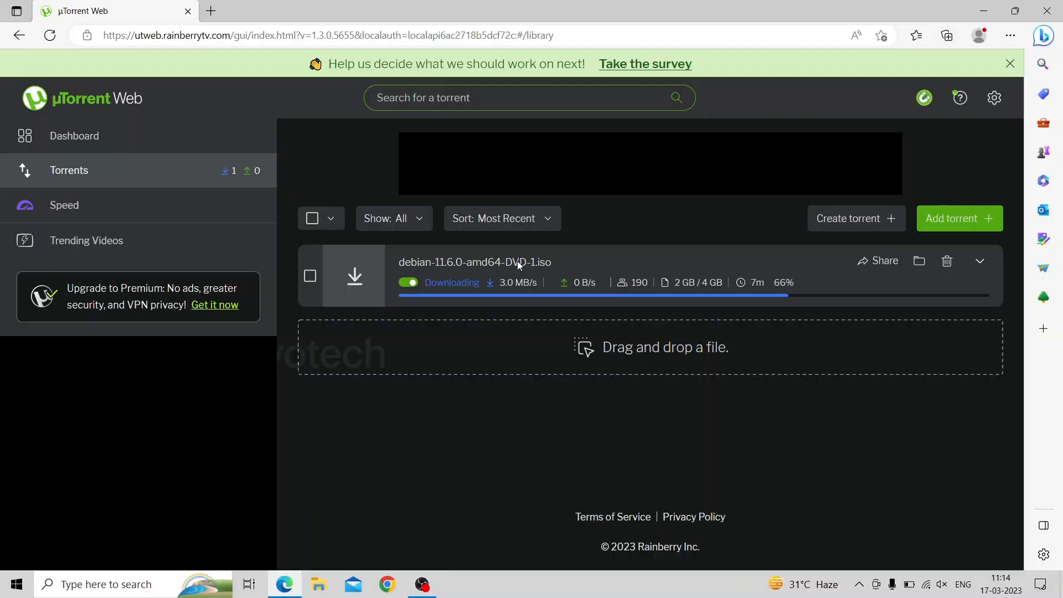
mouse_move(734, 332)
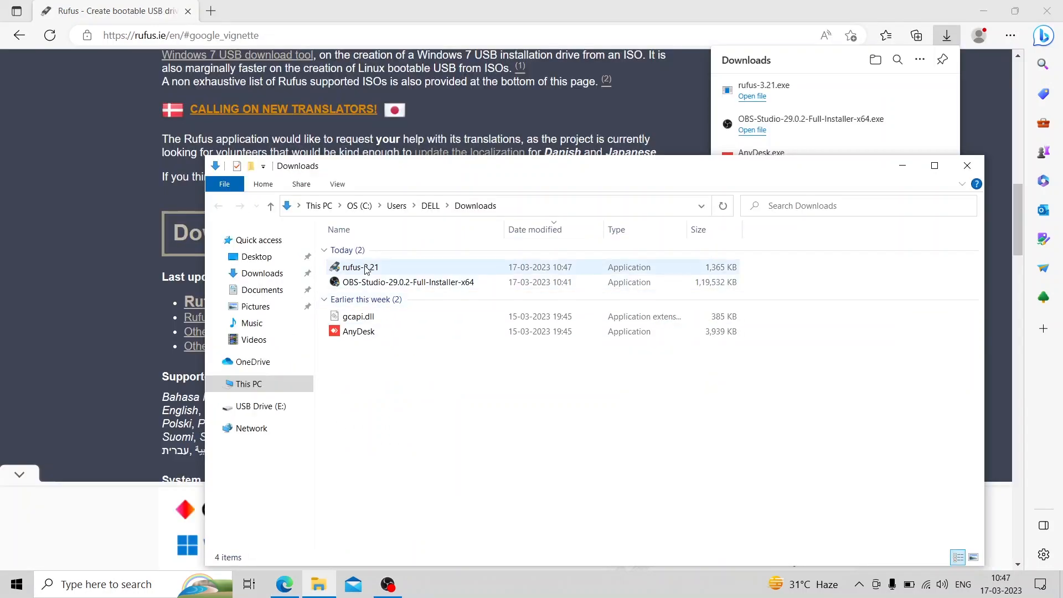
Run rufus-3.21 from the Downloads folder
click(360, 267)
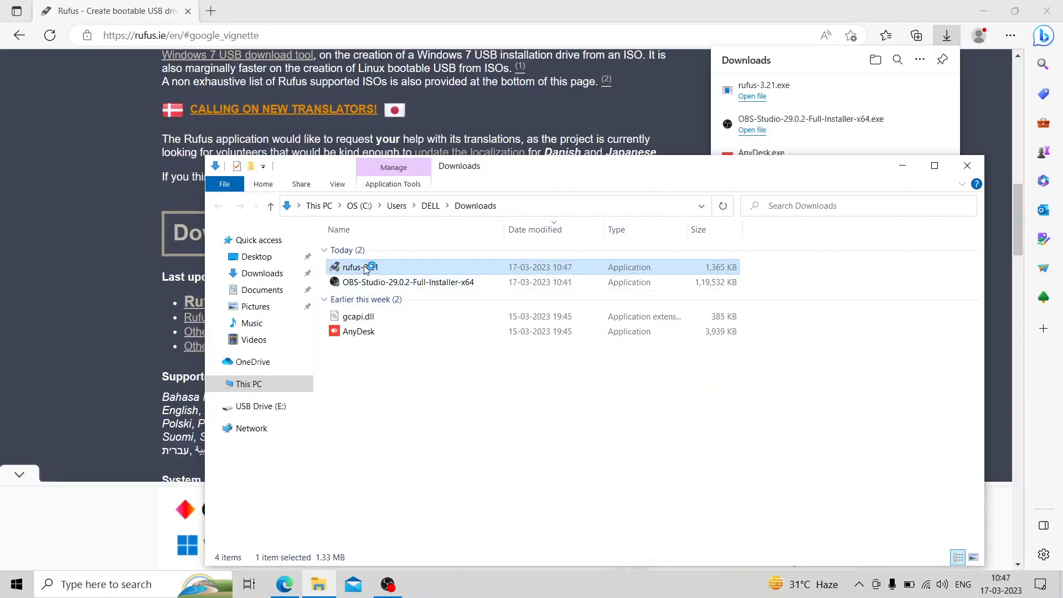
double_click(354, 267)
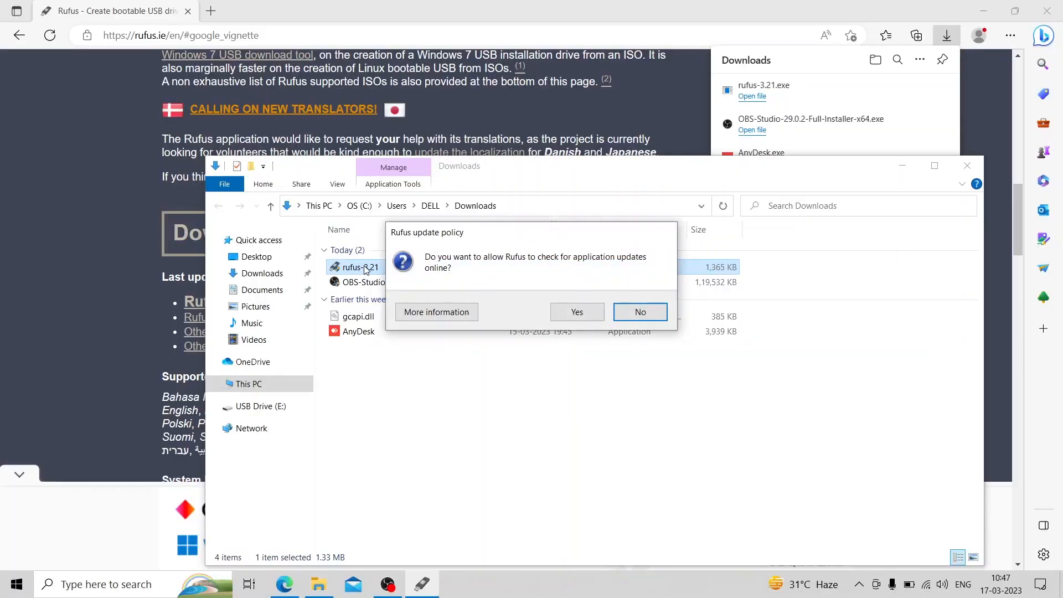
Answer the update prompt, then write the netinst image with MBR partitioning in ISO Image mode
click(639, 311)
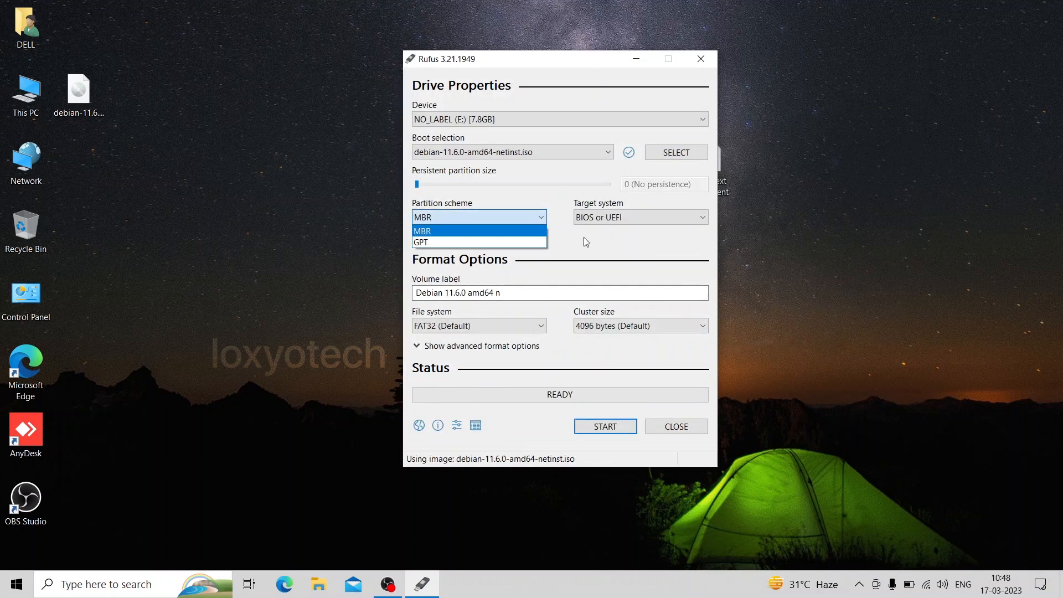
click(423, 231)
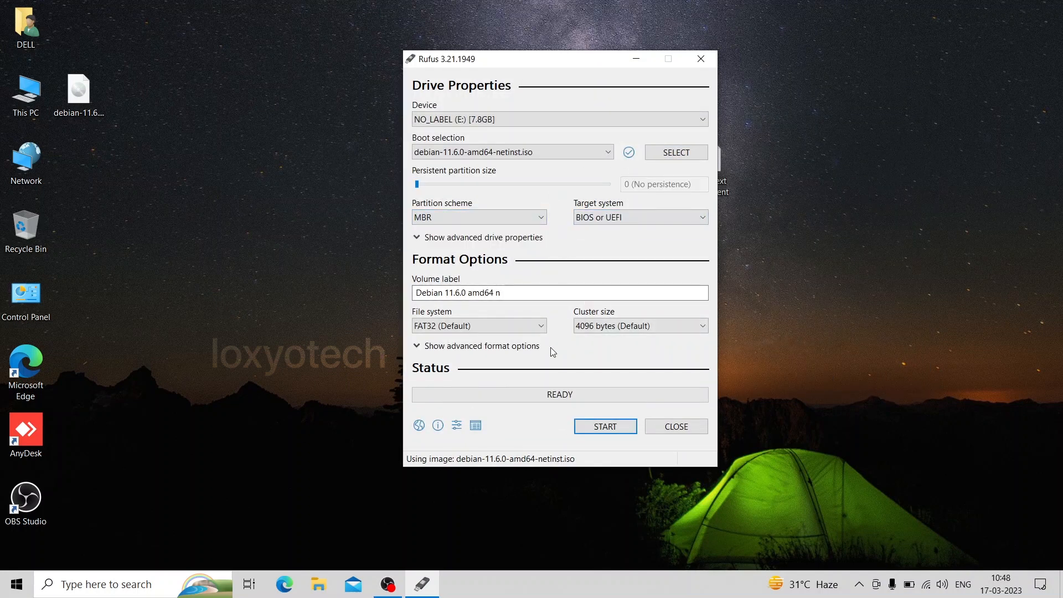
click(604, 426)
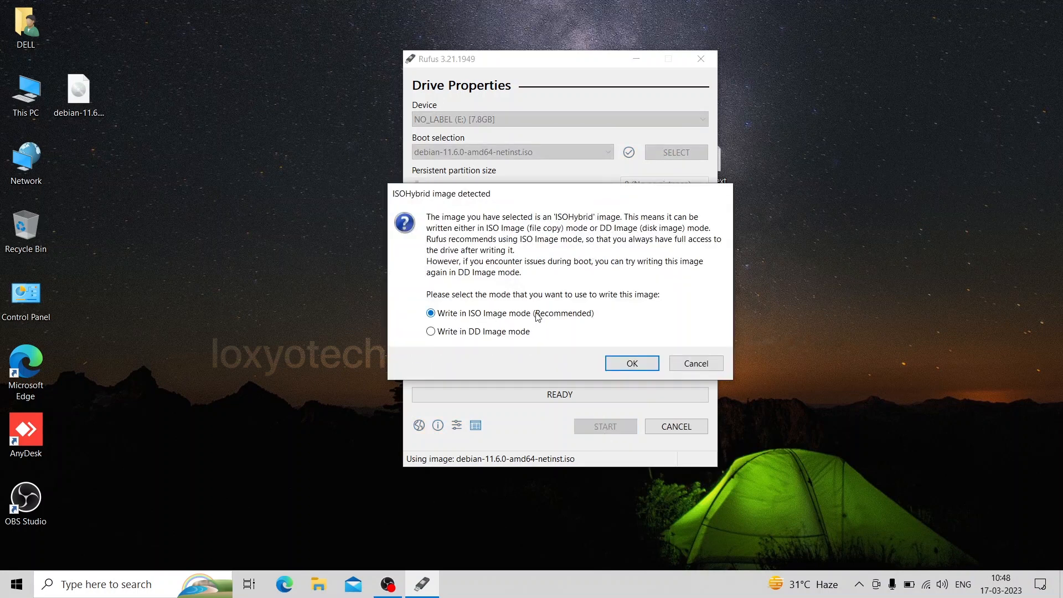
click(630, 363)
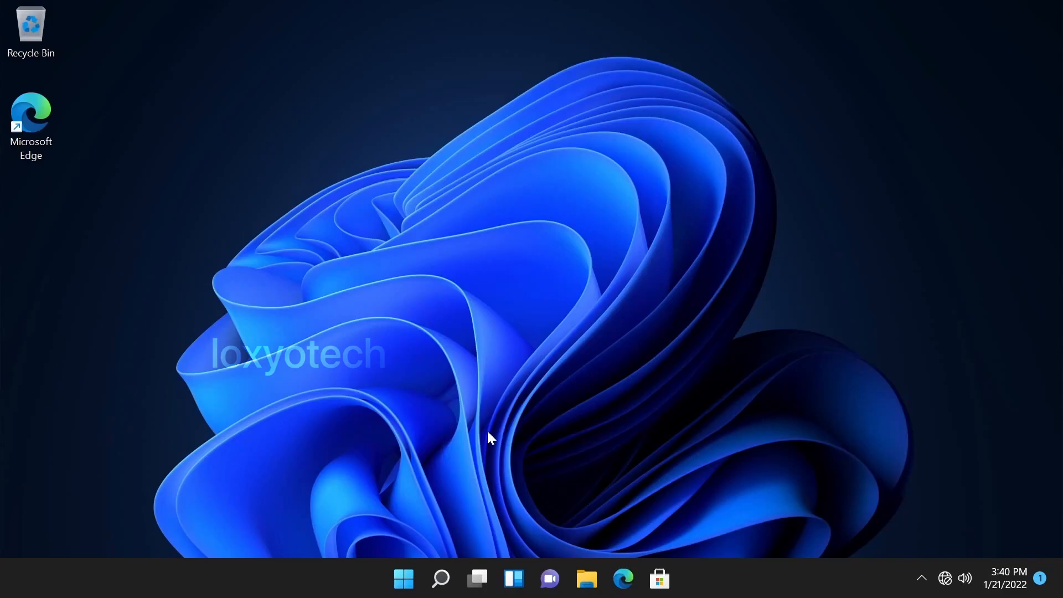
mouse_move(403, 579)
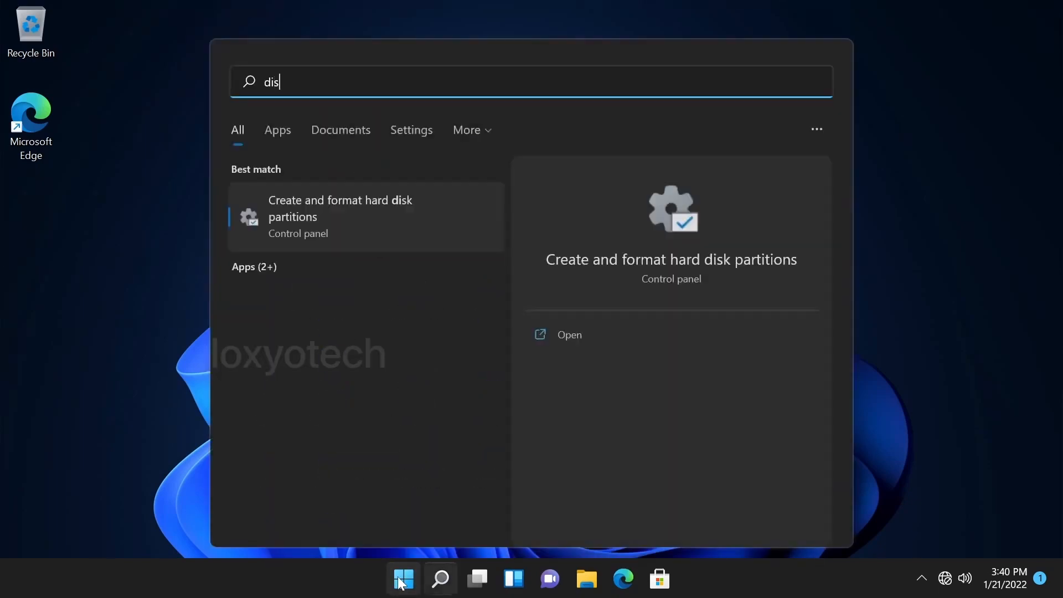
Search Windows for 'disk' and launch 'Create and format hard disk partitions'
text(k Cleanup)
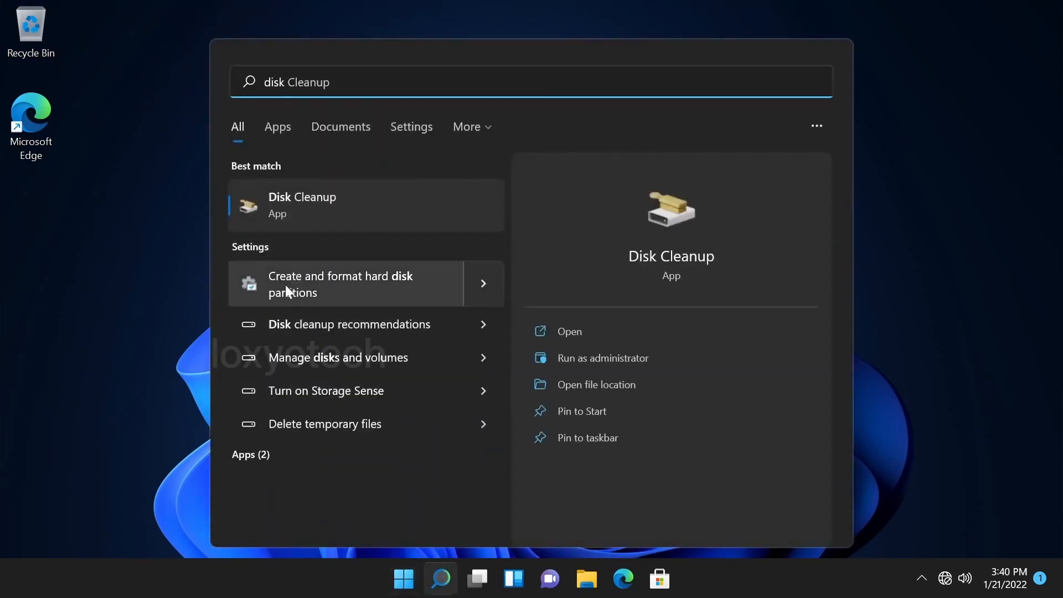
mouse_move(404, 288)
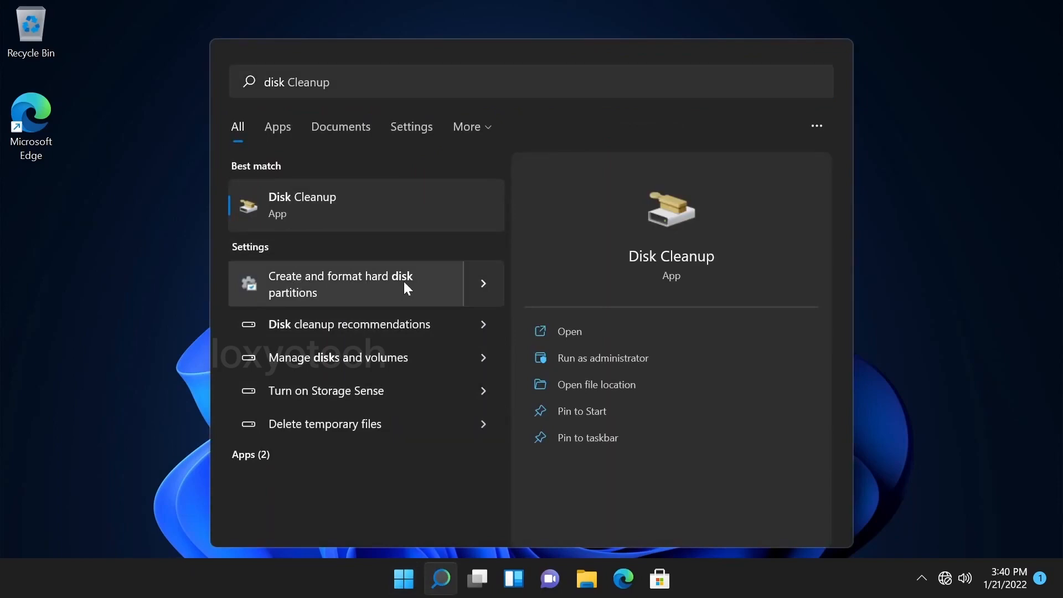
click(340, 283)
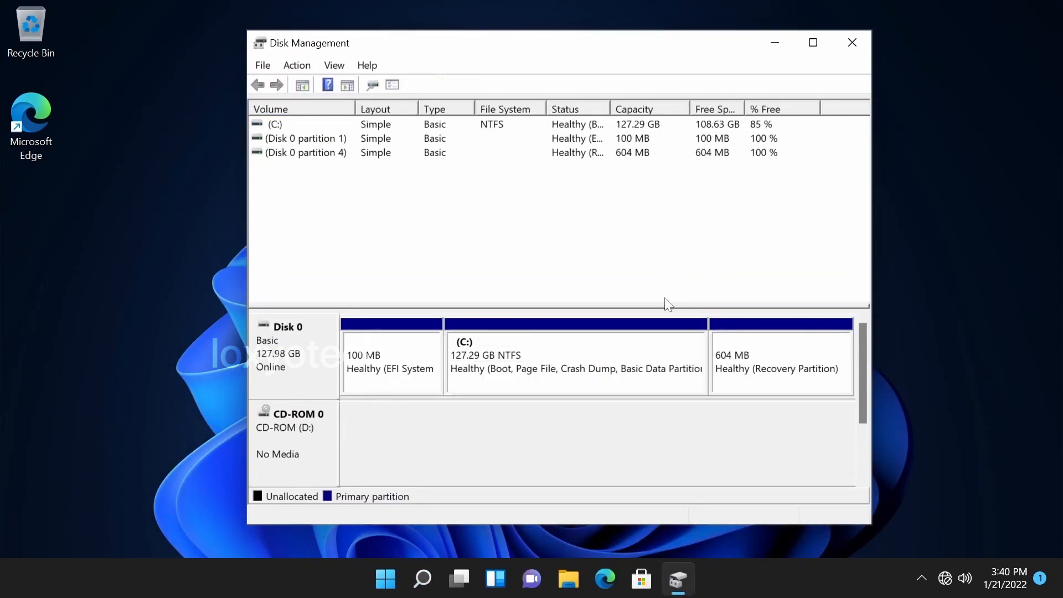
mouse_move(602, 289)
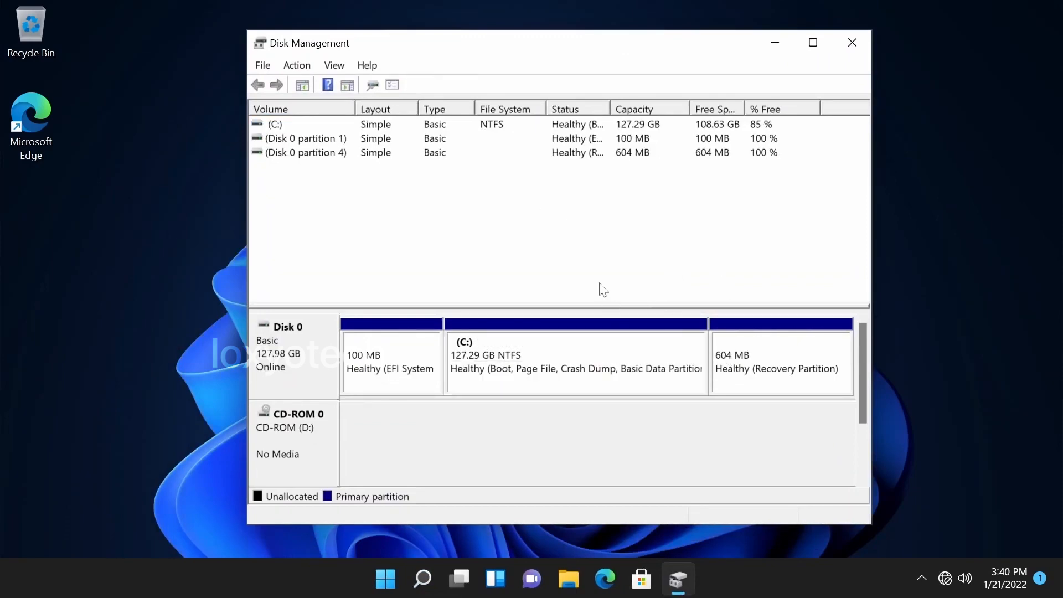
mouse_move(375, 400)
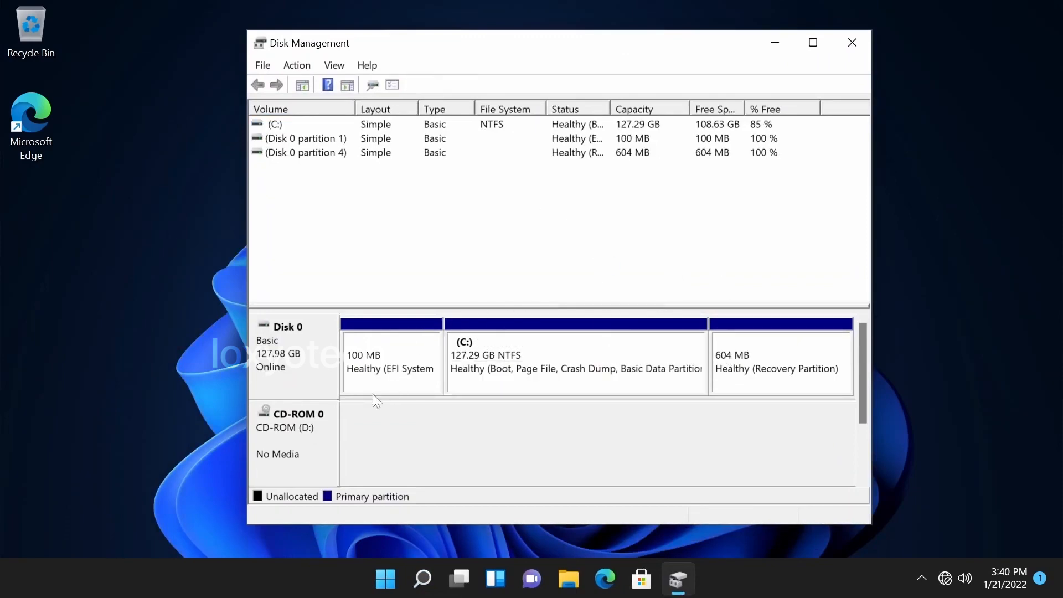
Shrink volume C: by 64000 MB, freeing 62.50 GB of unallocated space
click(577, 353)
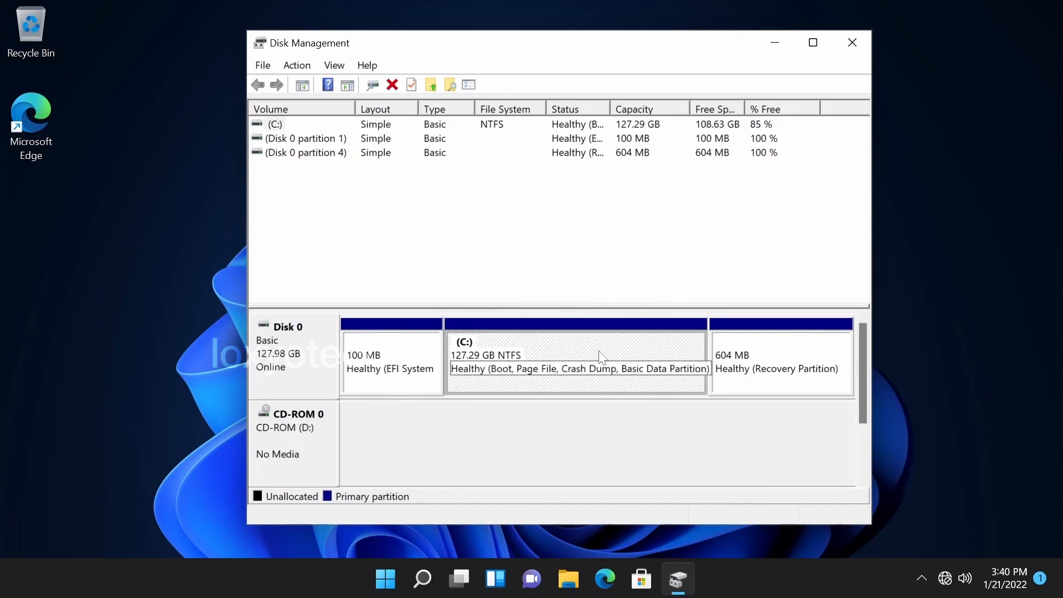
right_click(577, 356)
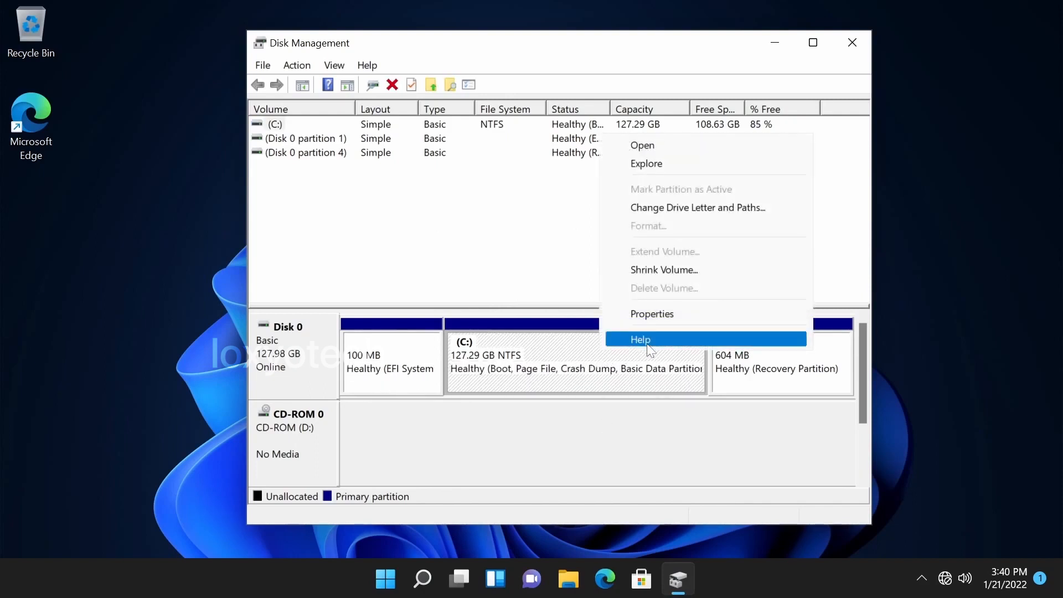
click(664, 269)
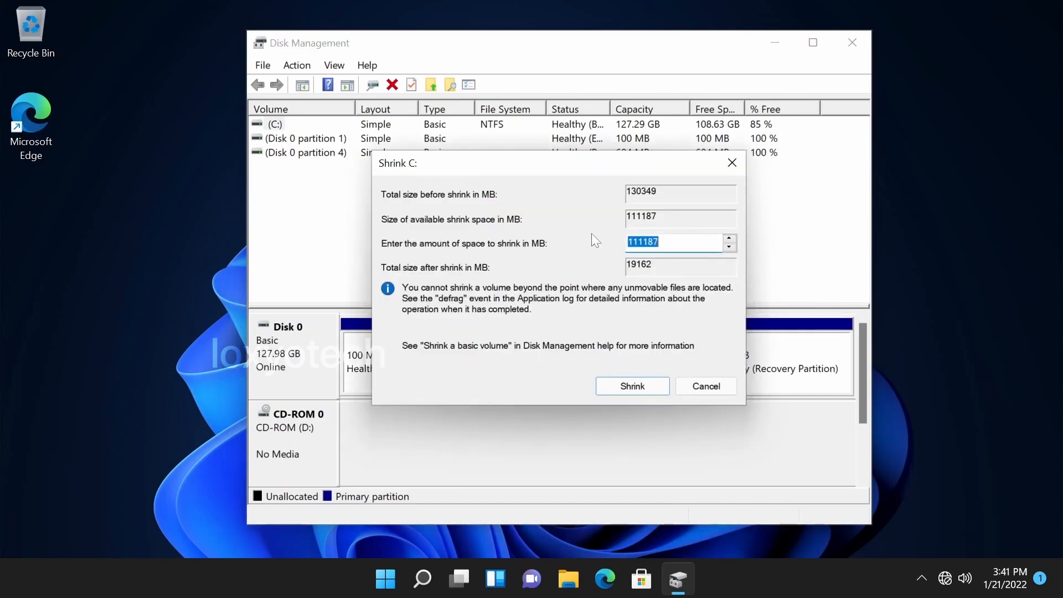
text(64000)
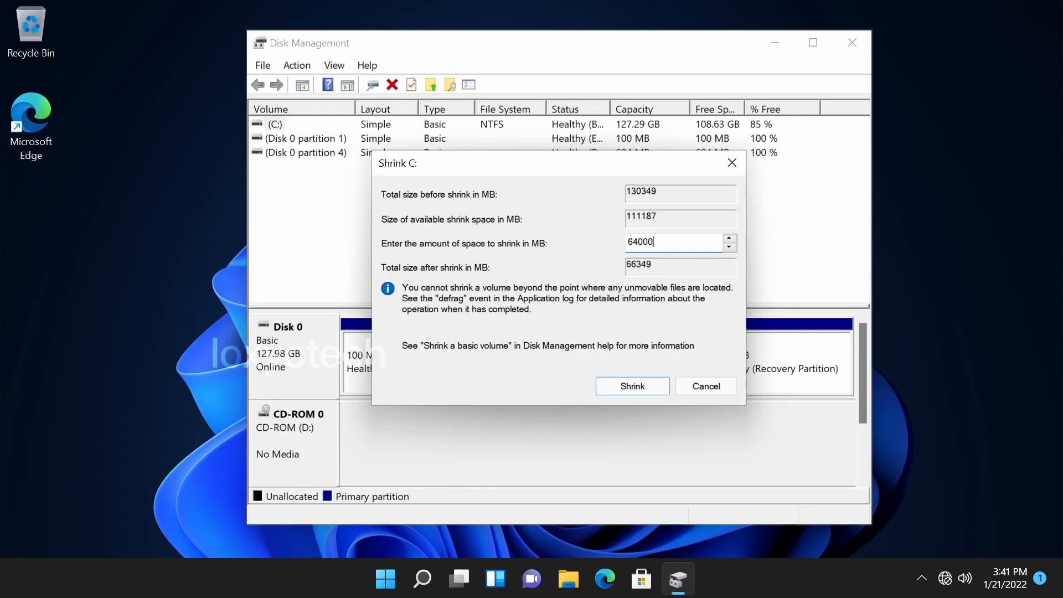
mouse_move(609, 345)
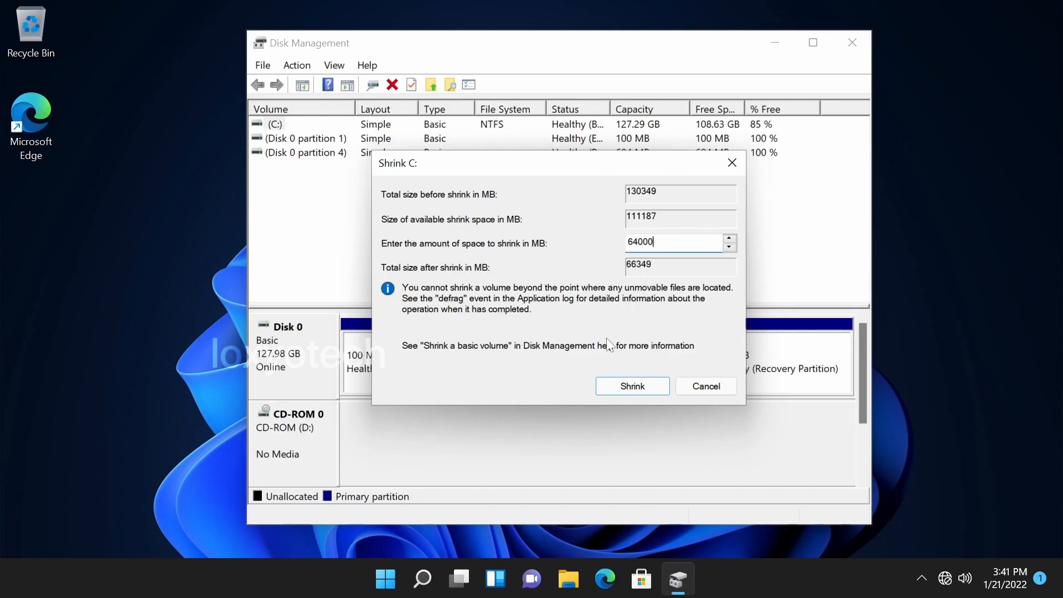
mouse_move(643, 404)
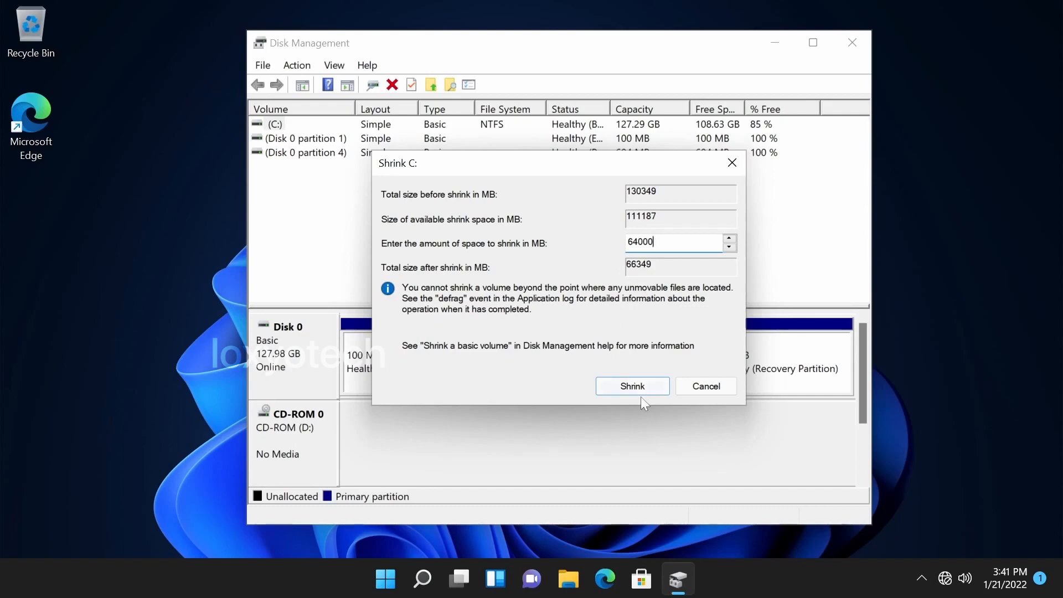
click(632, 386)
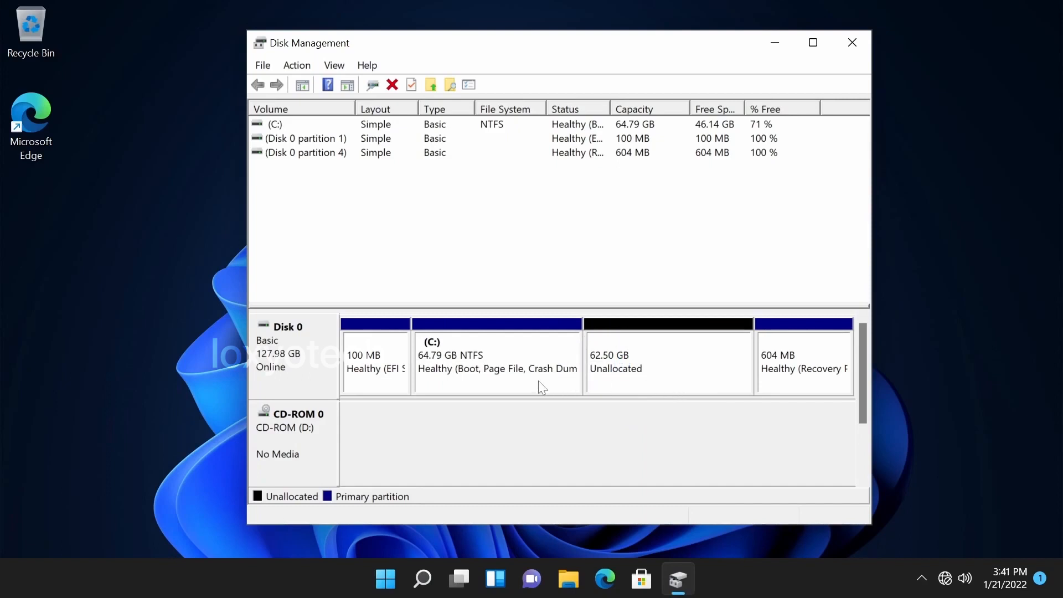
click(668, 359)
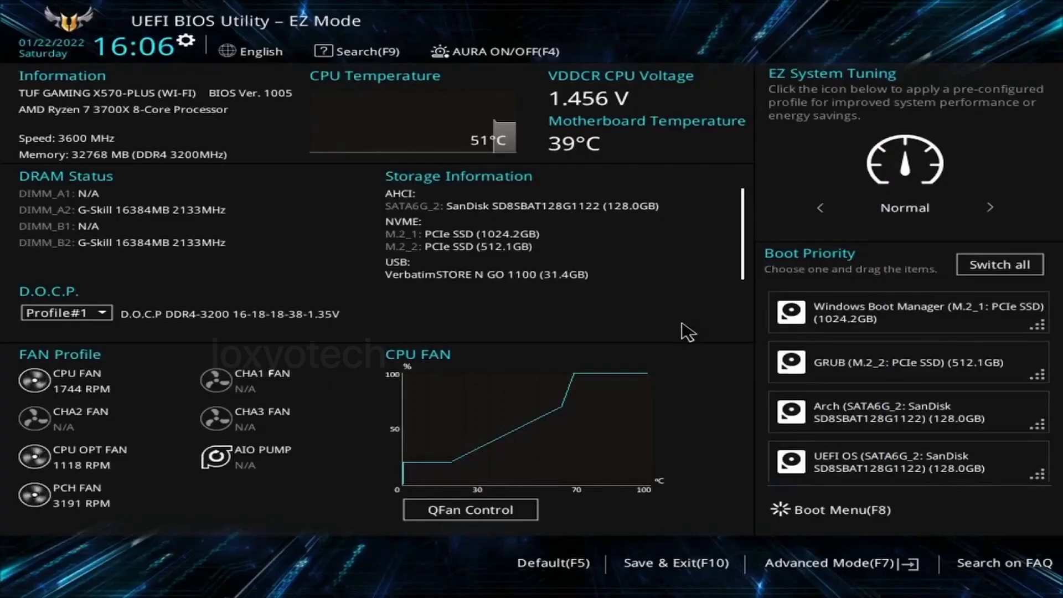
mouse_move(647, 359)
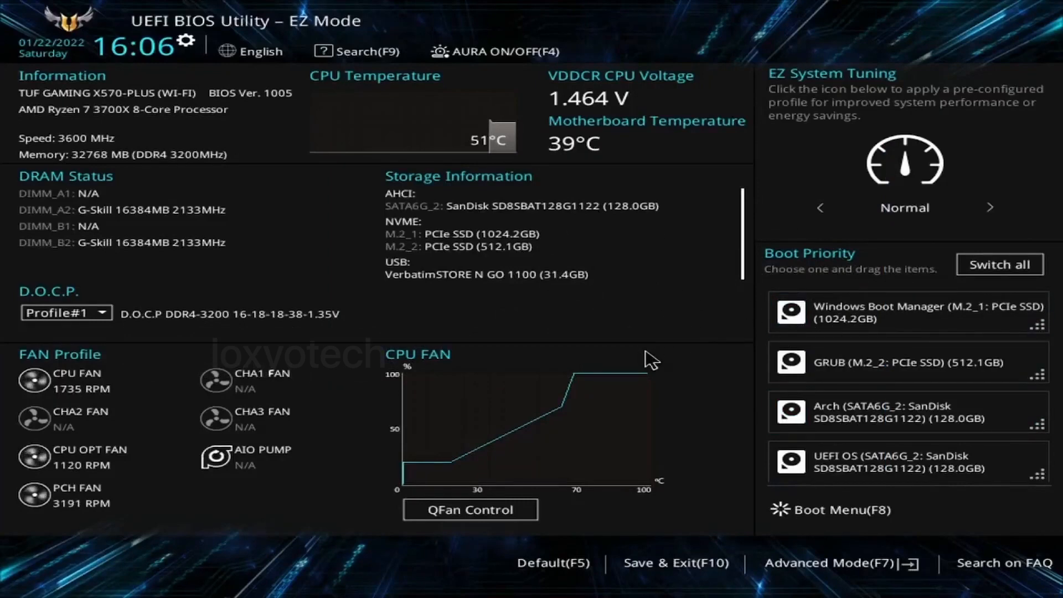
In Advanced Mode's Boot tab, set Boot Option #1 to the USB drive
click(831, 563)
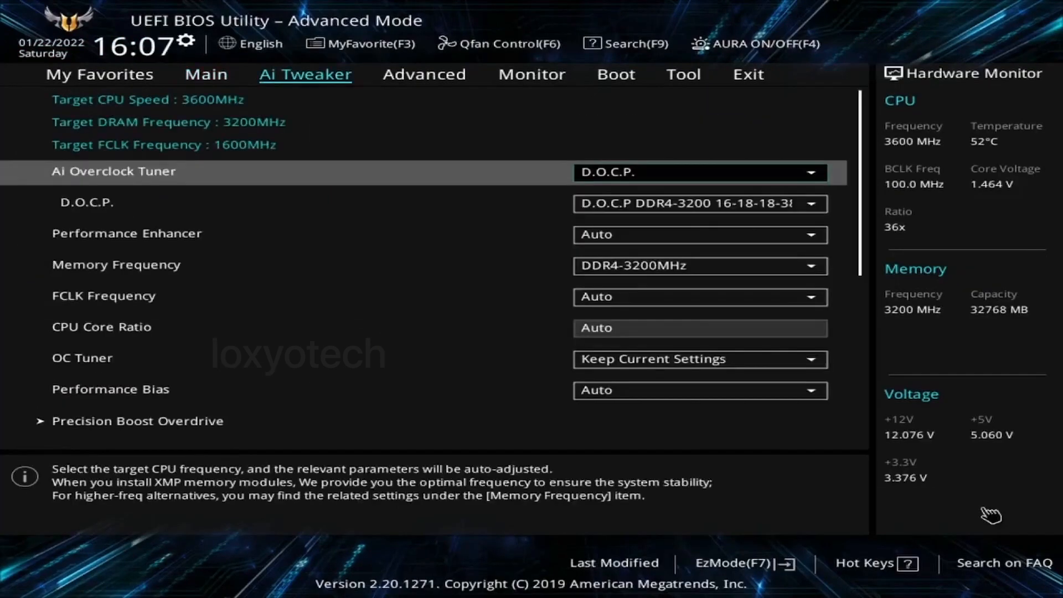
click(614, 75)
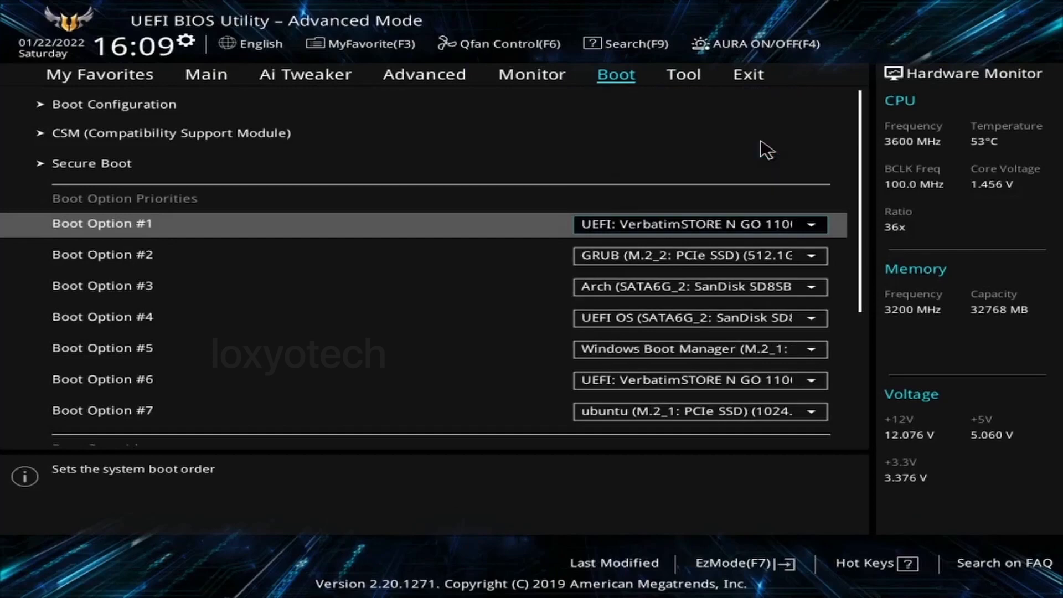
click(91, 163)
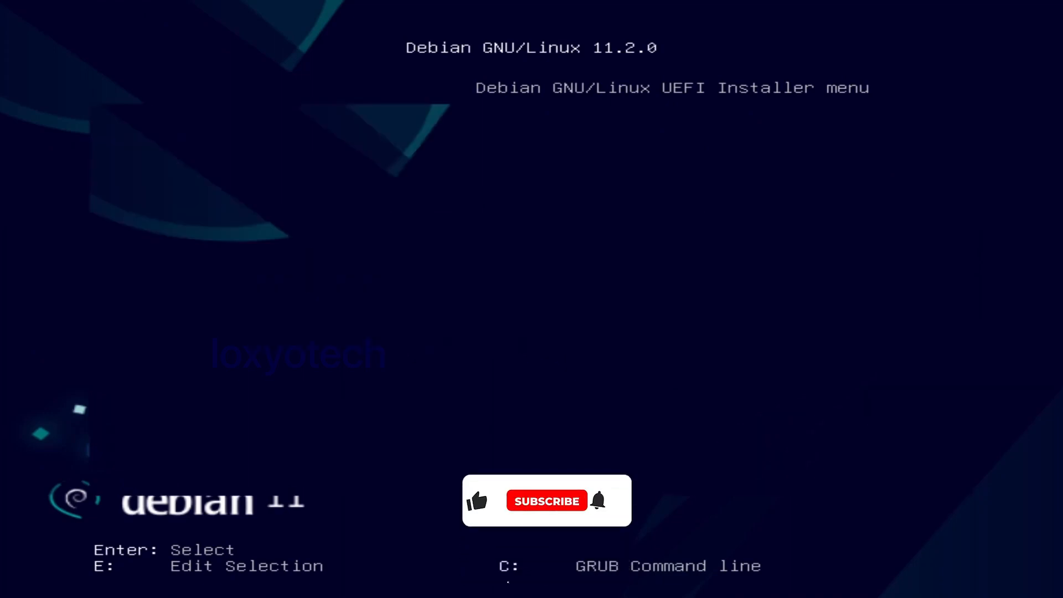
Start Graphical install, choosing English as language and United States as location
key(Return)
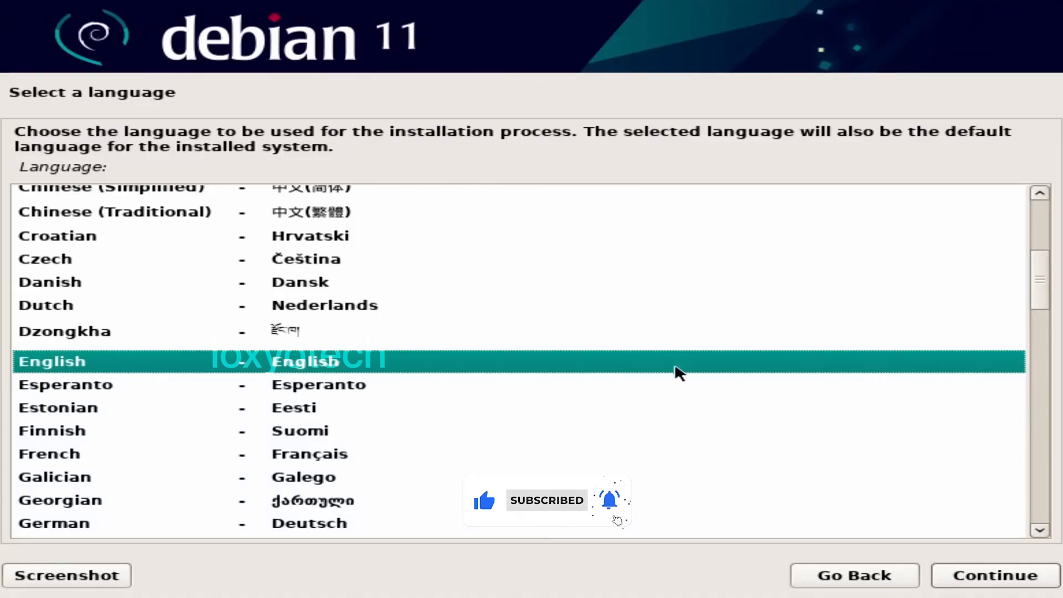
mouse_move(933, 531)
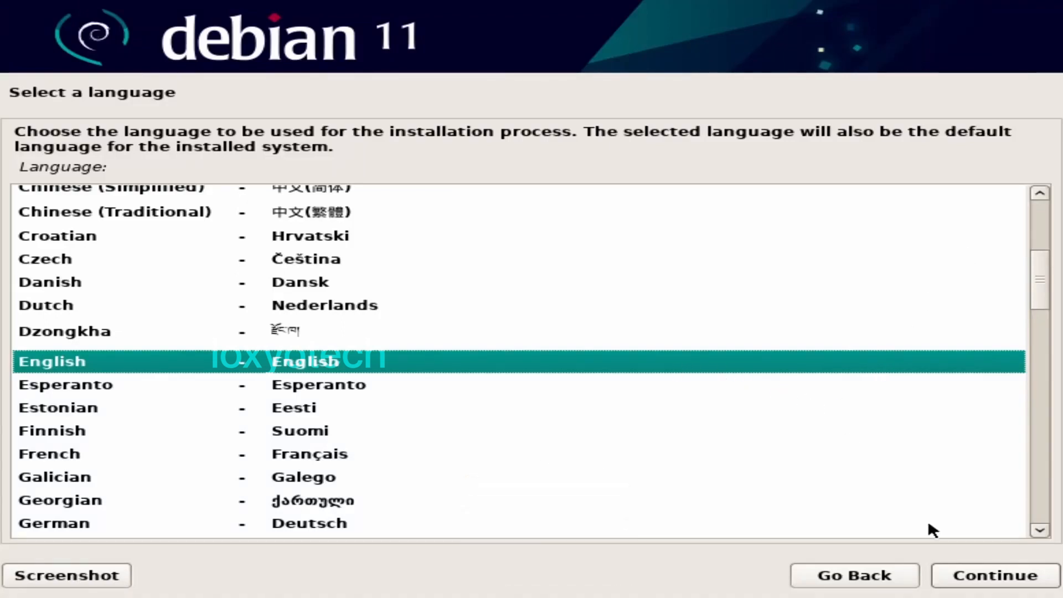
click(994, 575)
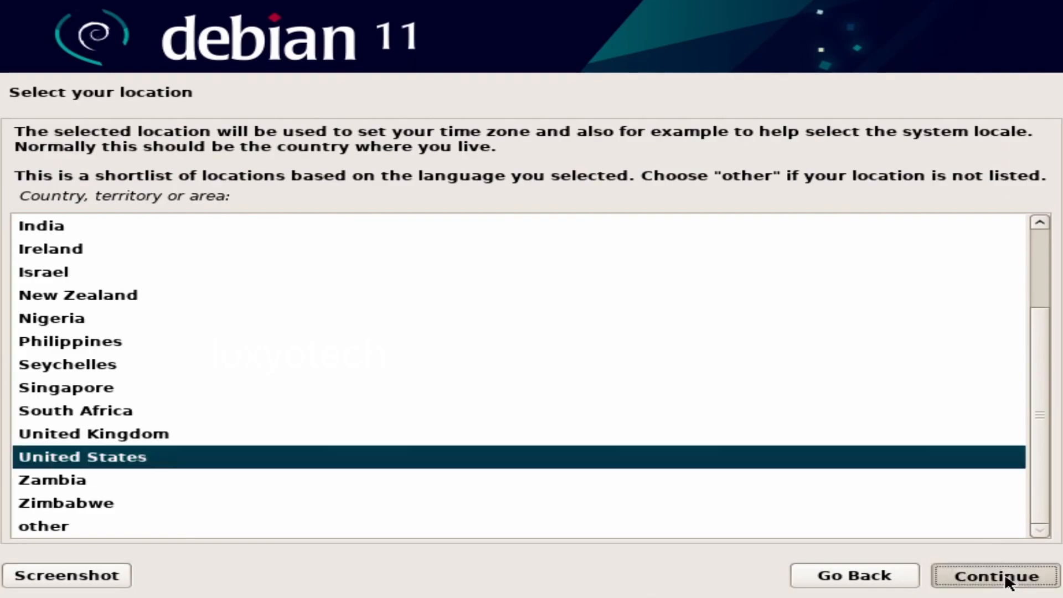
click(997, 575)
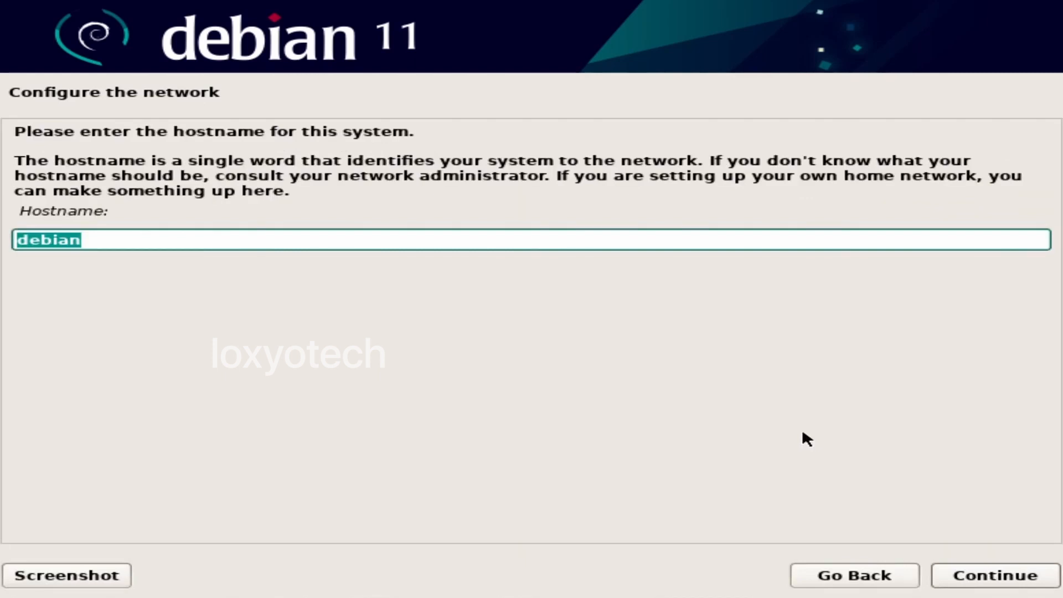
Keep hostname 'debian' with an empty domain, and set the root and user passwords
click(993, 575)
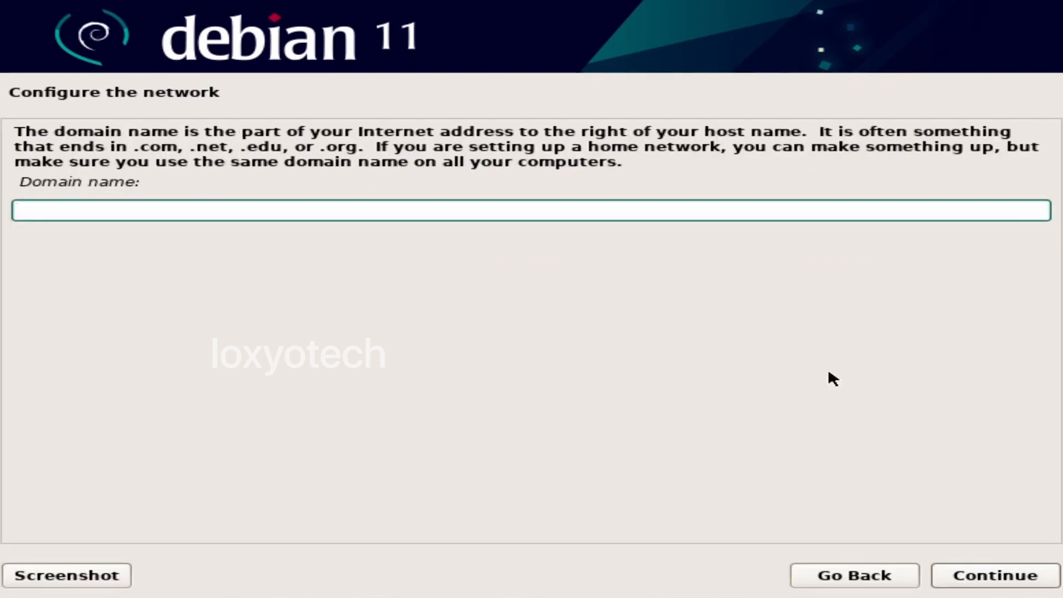
click(994, 575)
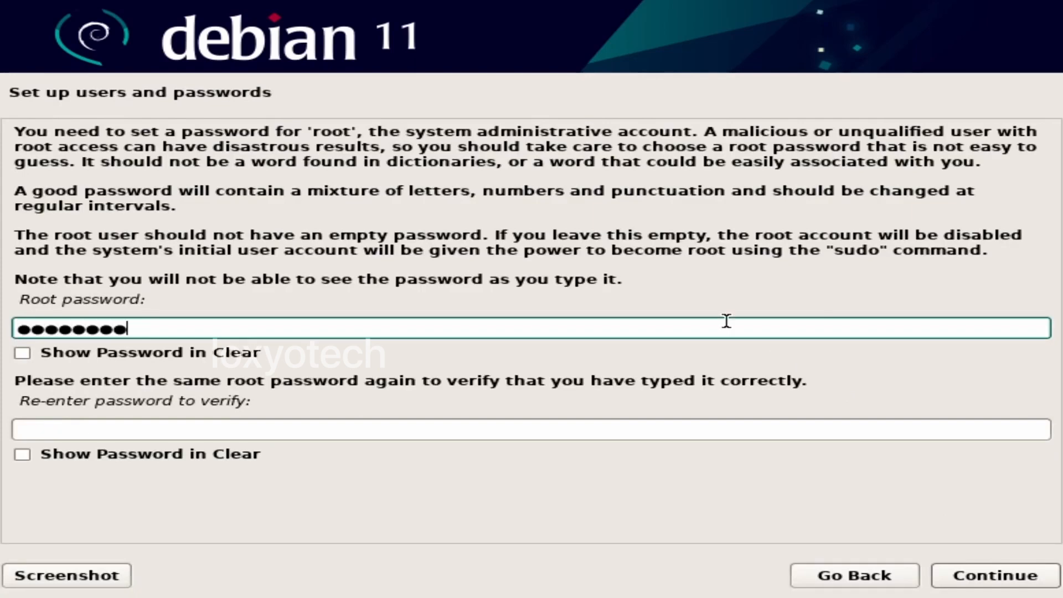
click(993, 575)
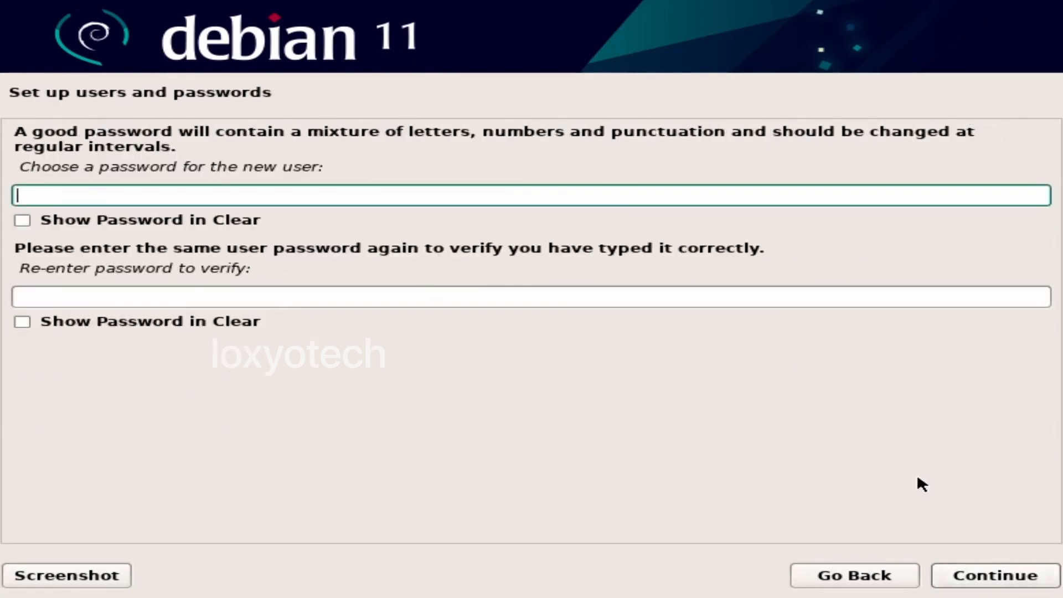
text(password)
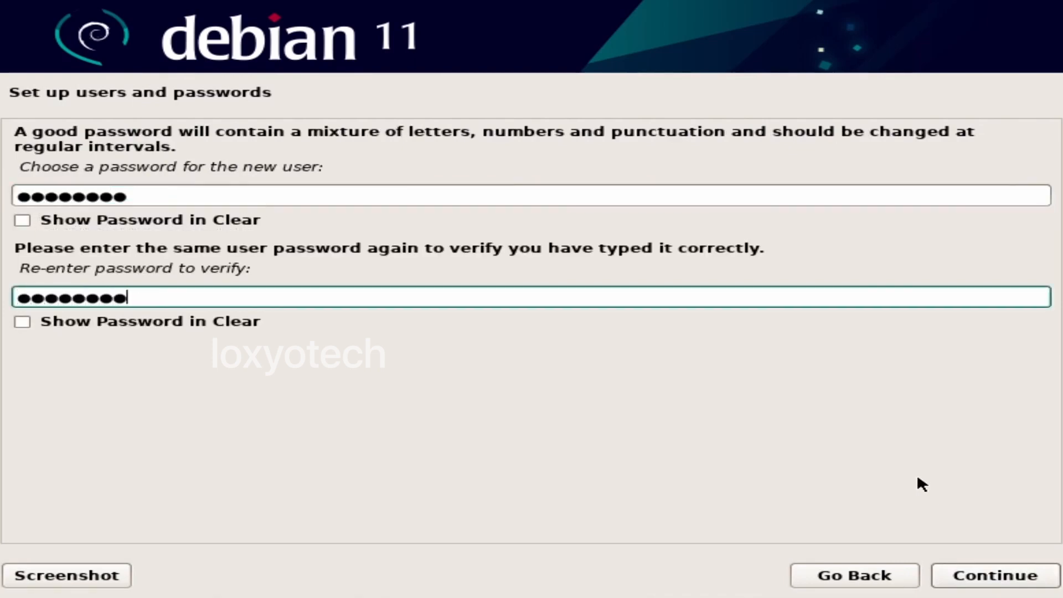
click(995, 576)
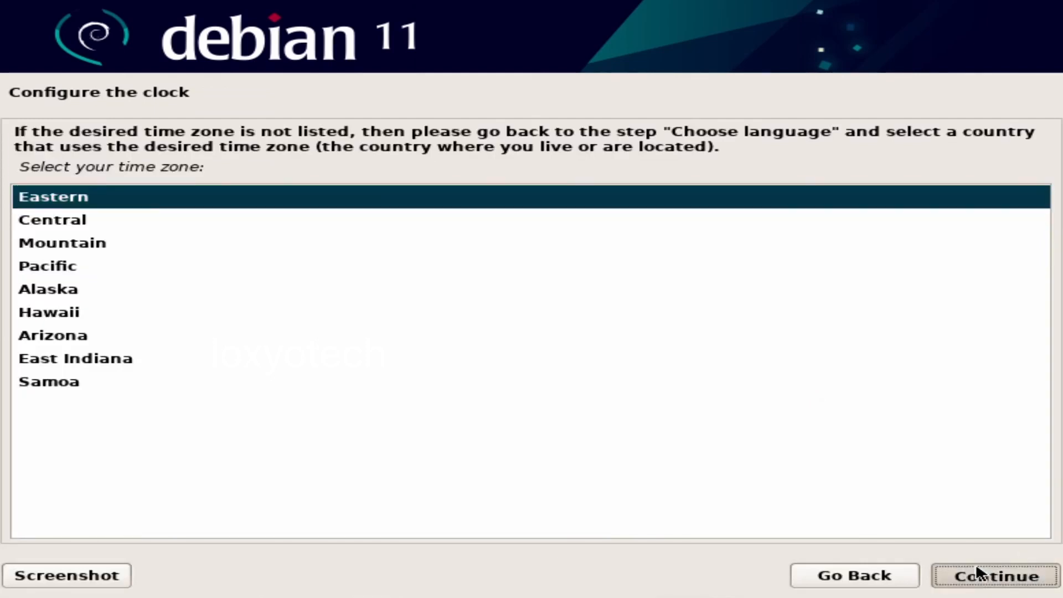
Pick Eastern time zone, then guided partitioning of the largest free space, all files in one partition
click(993, 575)
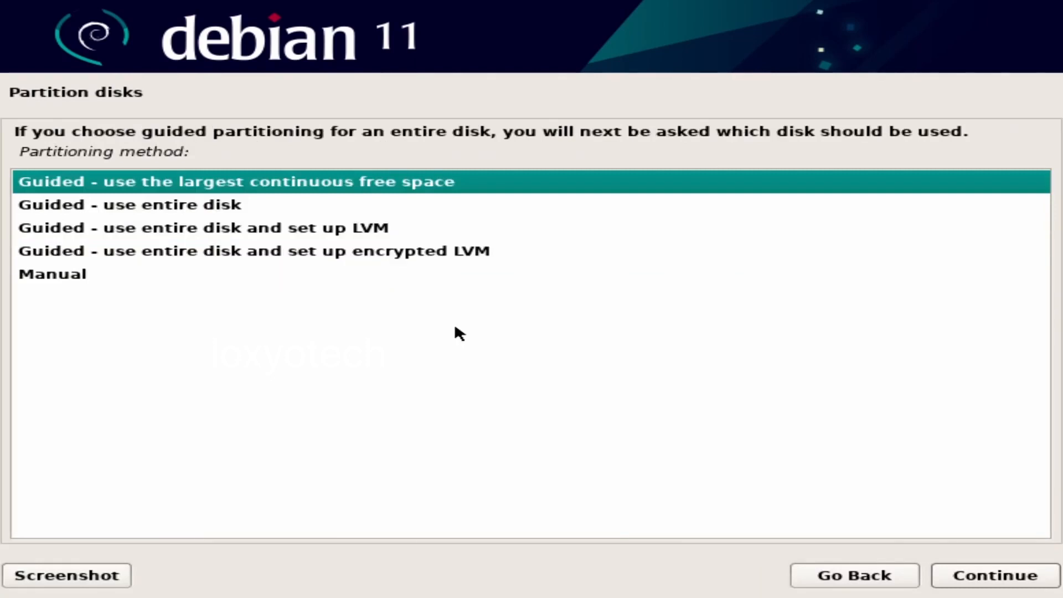
mouse_move(459, 336)
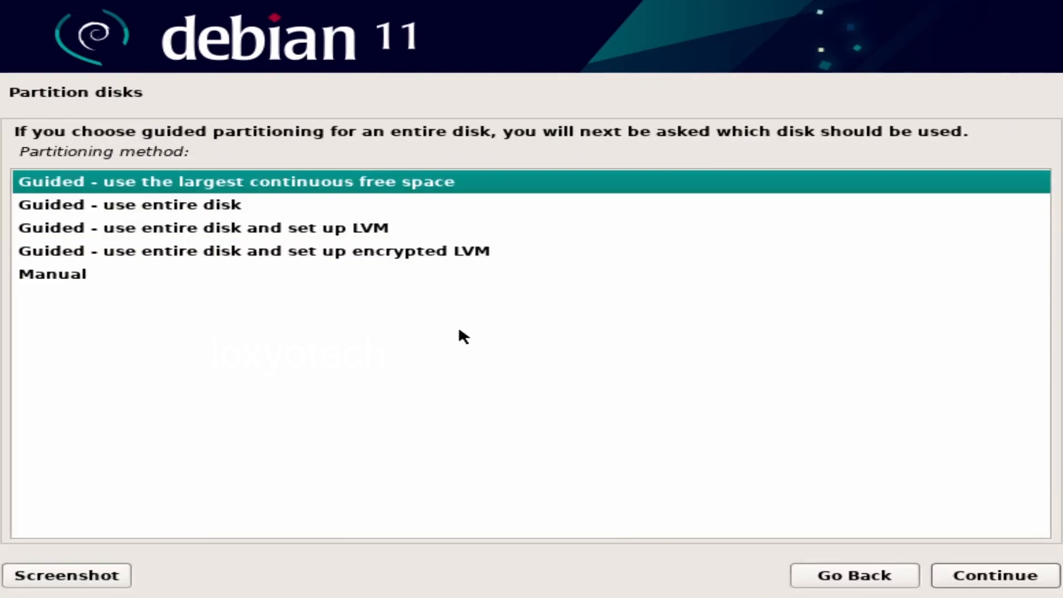
click(992, 574)
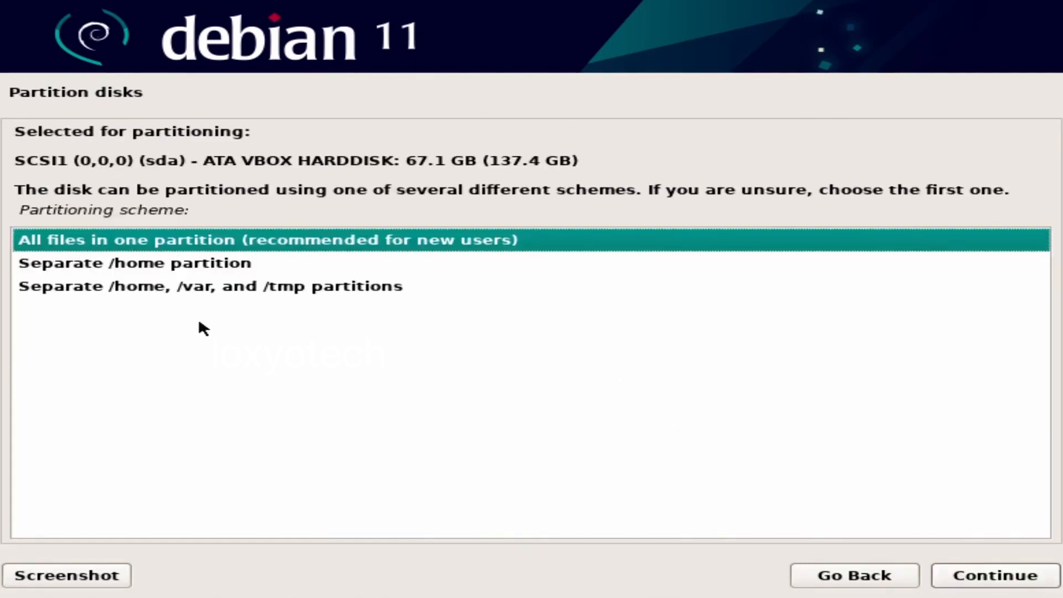
click(994, 576)
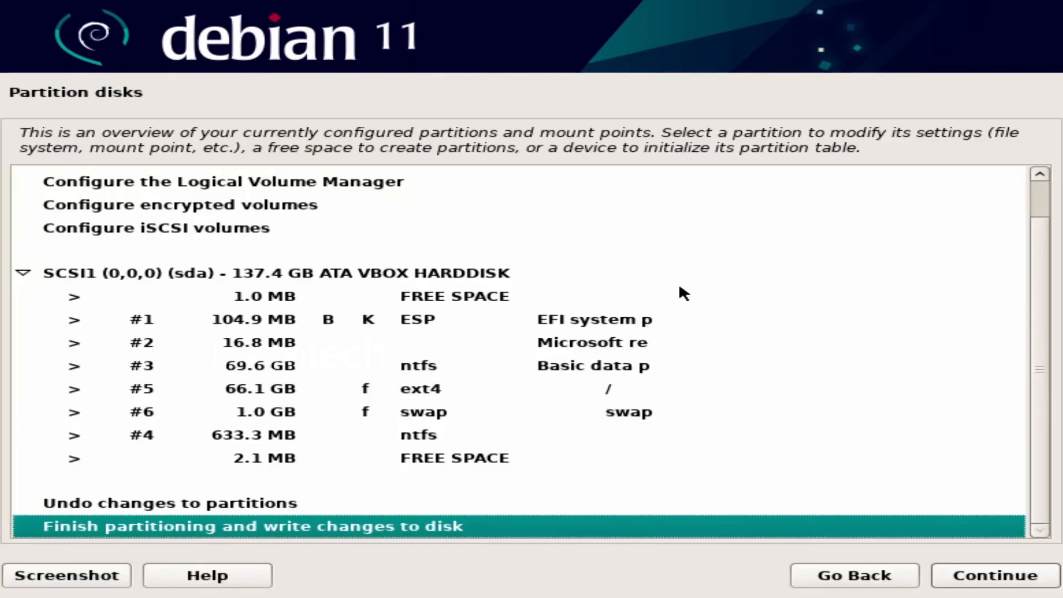
mouse_move(278, 309)
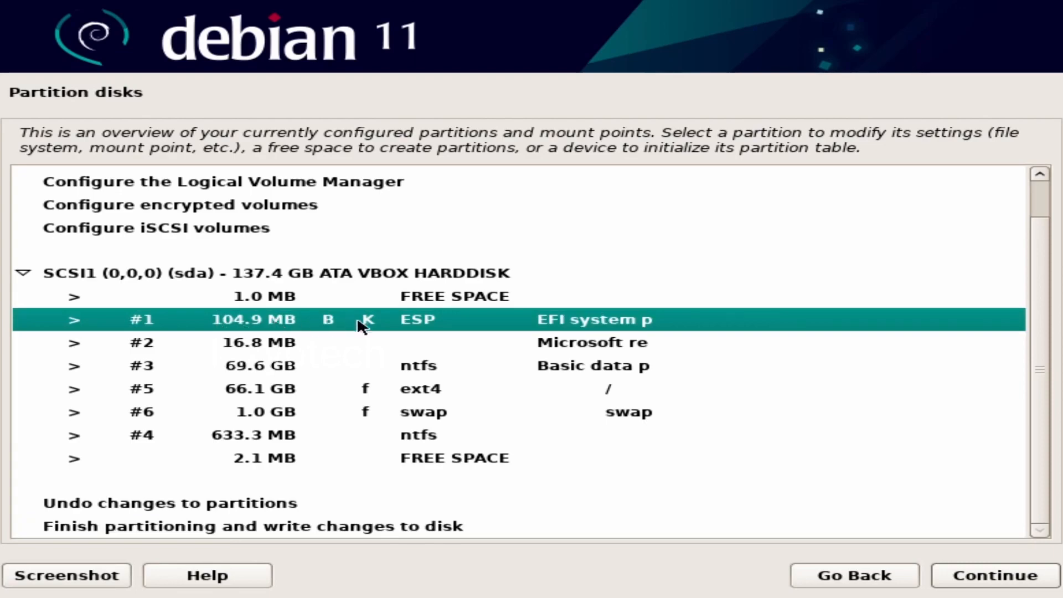
mouse_move(648, 326)
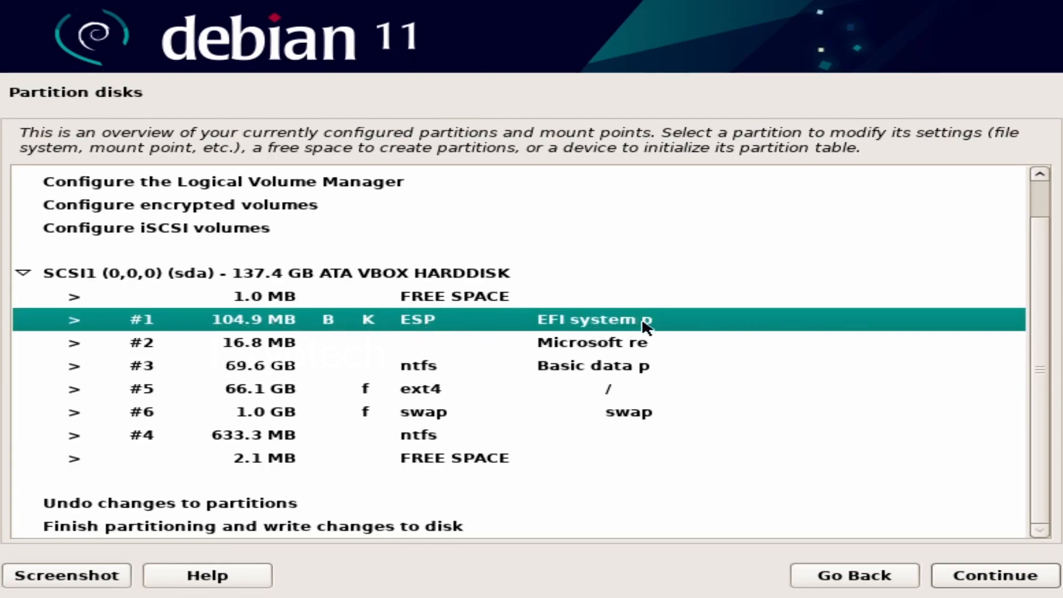
click(594, 342)
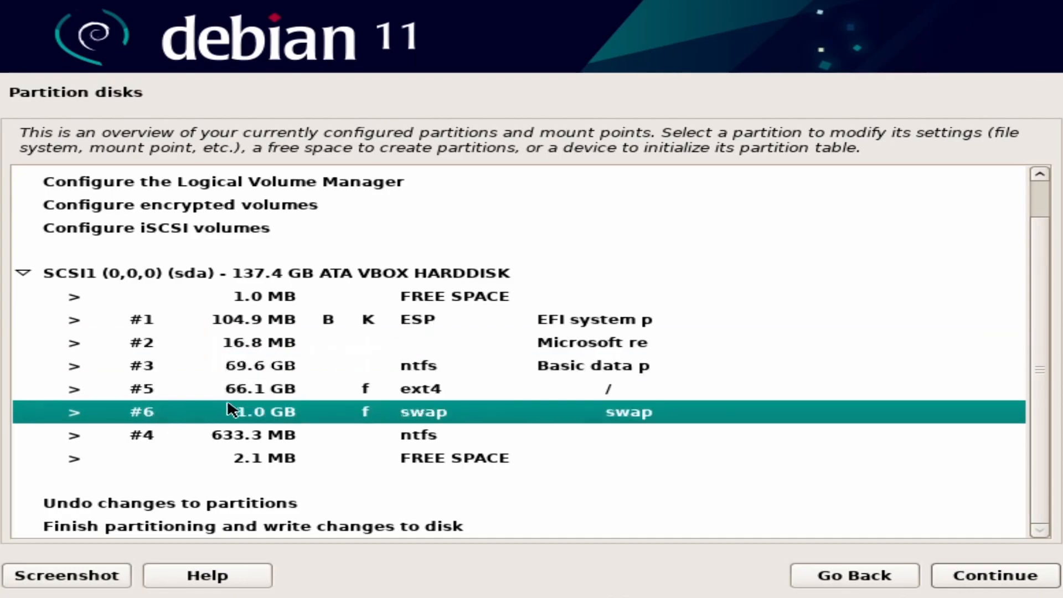
mouse_move(598, 478)
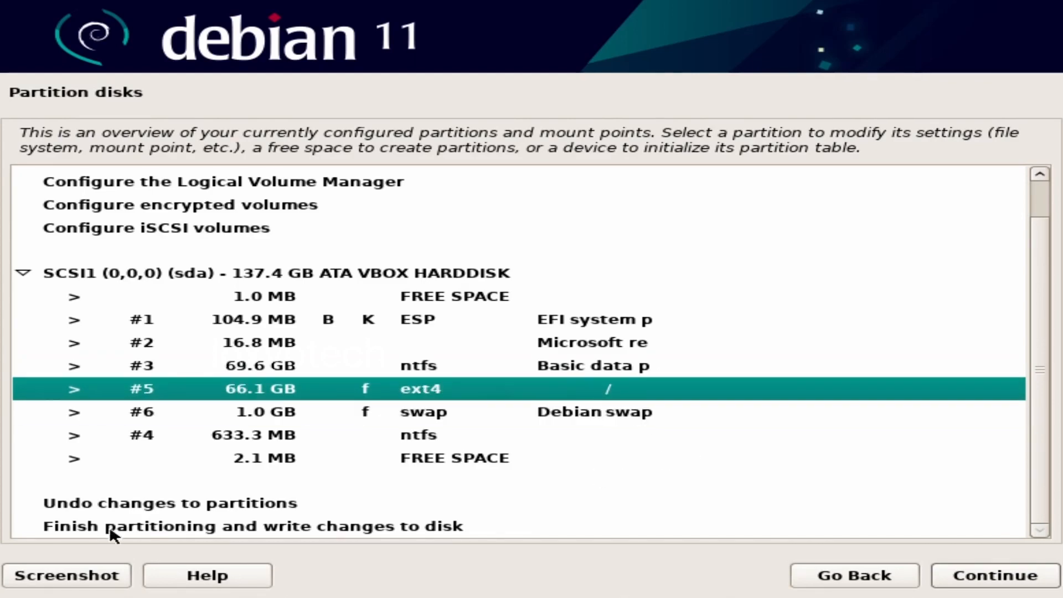
click(251, 526)
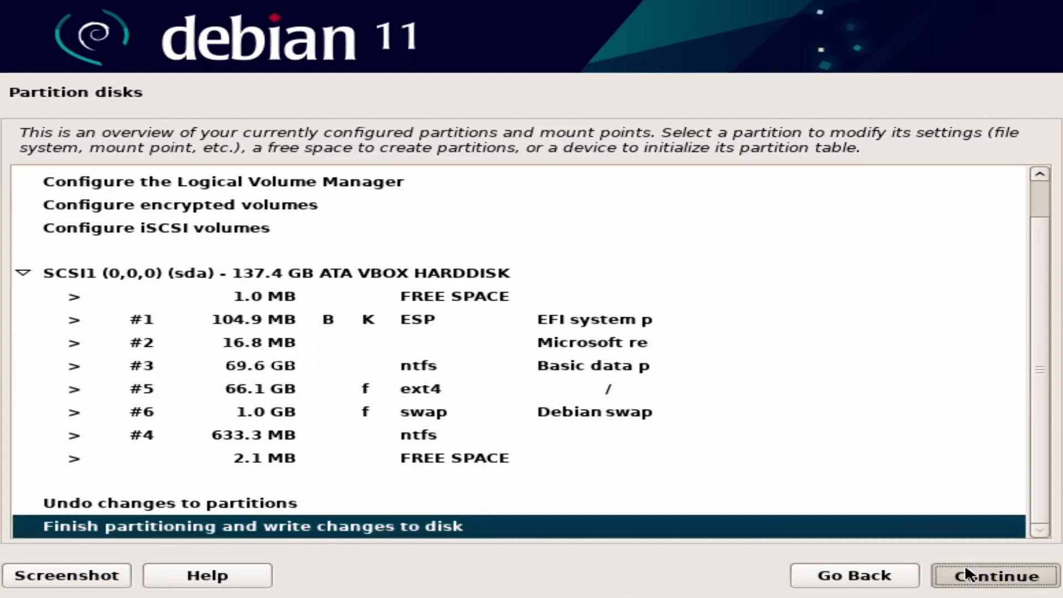
Finish partitioning and confirm writing changes: partition #5 as ext4, #6 as swap
click(994, 575)
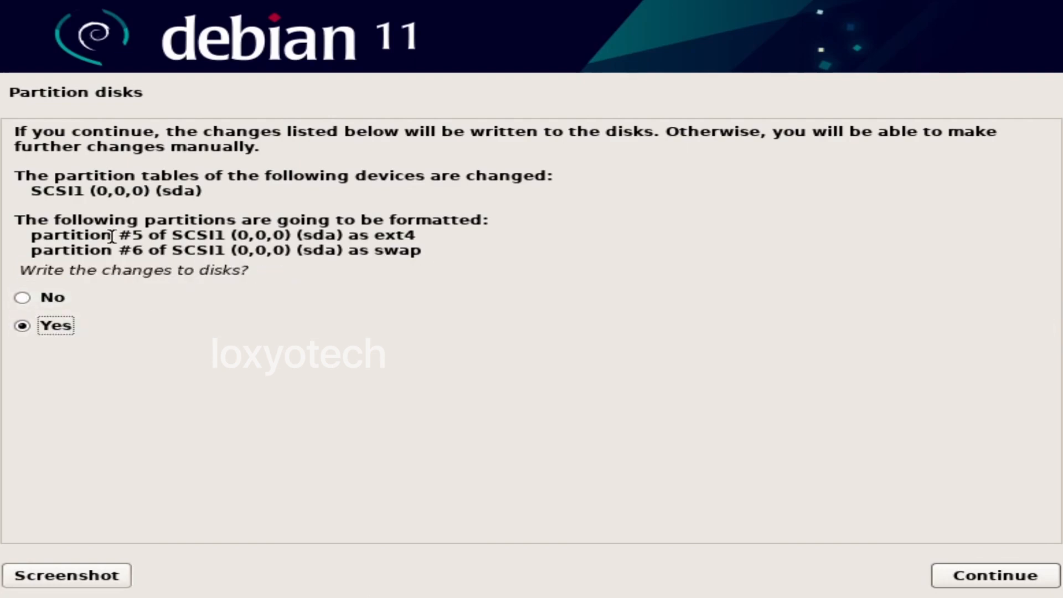
mouse_move(993, 576)
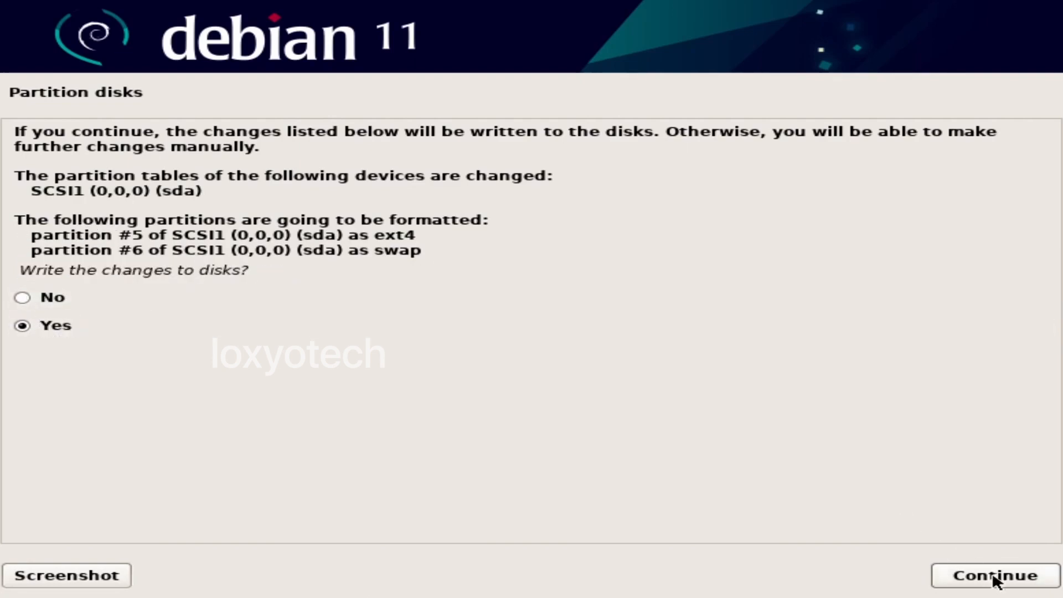
click(992, 575)
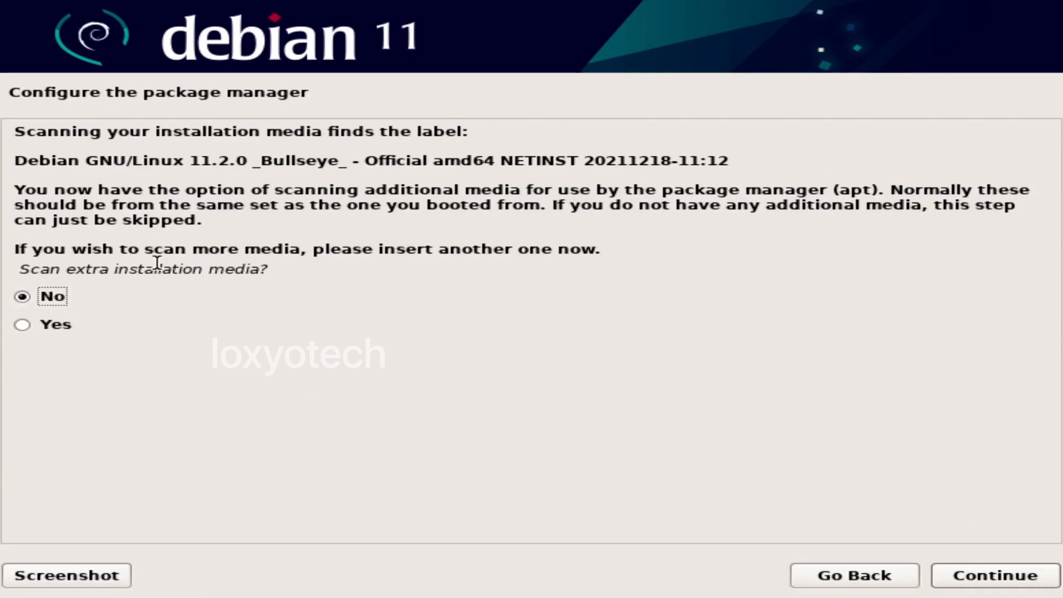
mouse_move(993, 575)
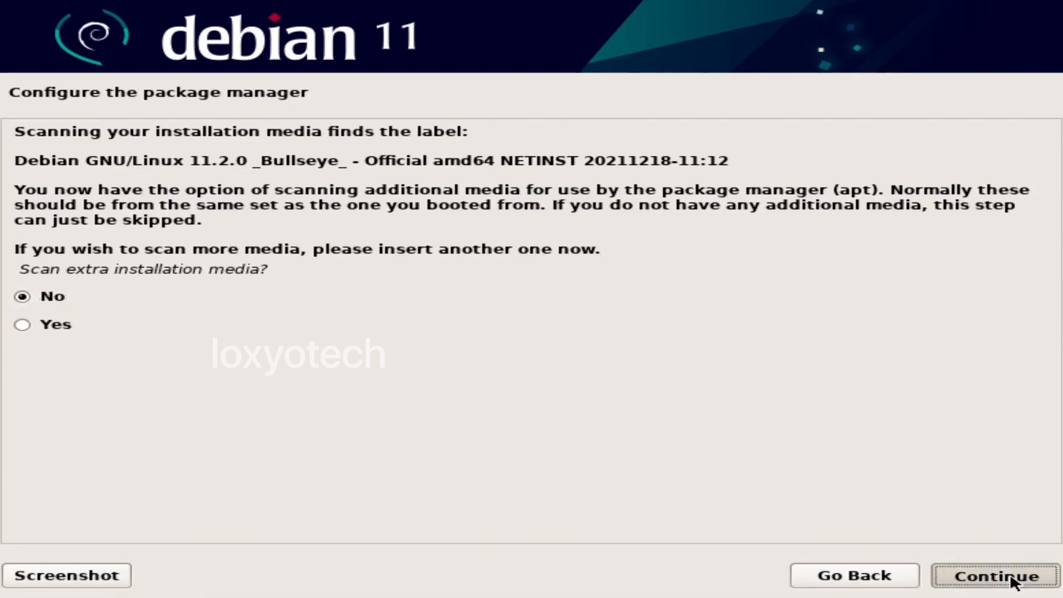
Use the United States deb.debian.org archive mirror with a blank HTTP proxy
click(993, 575)
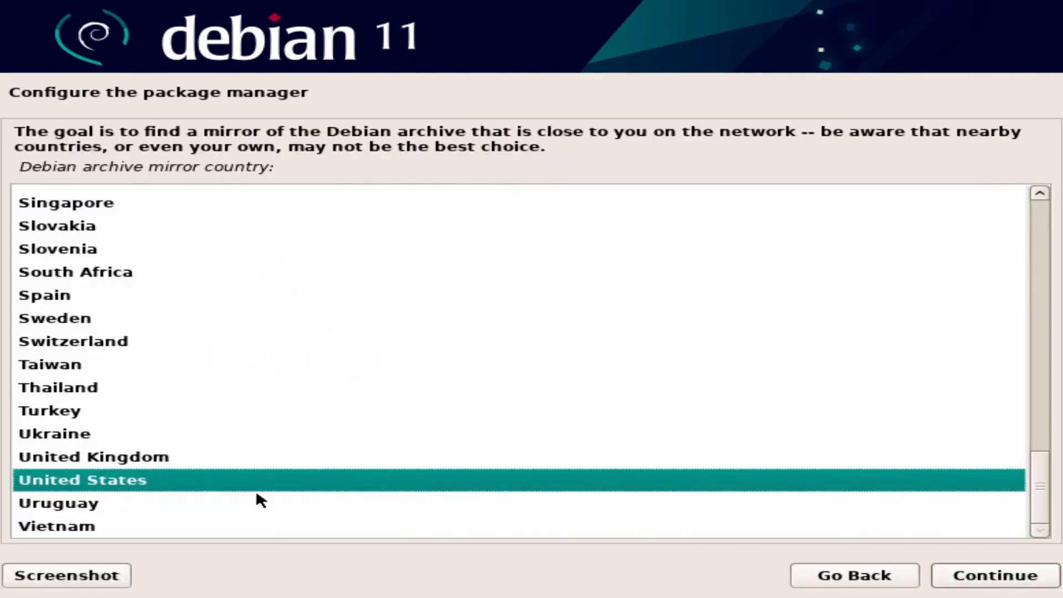
mouse_move(303, 490)
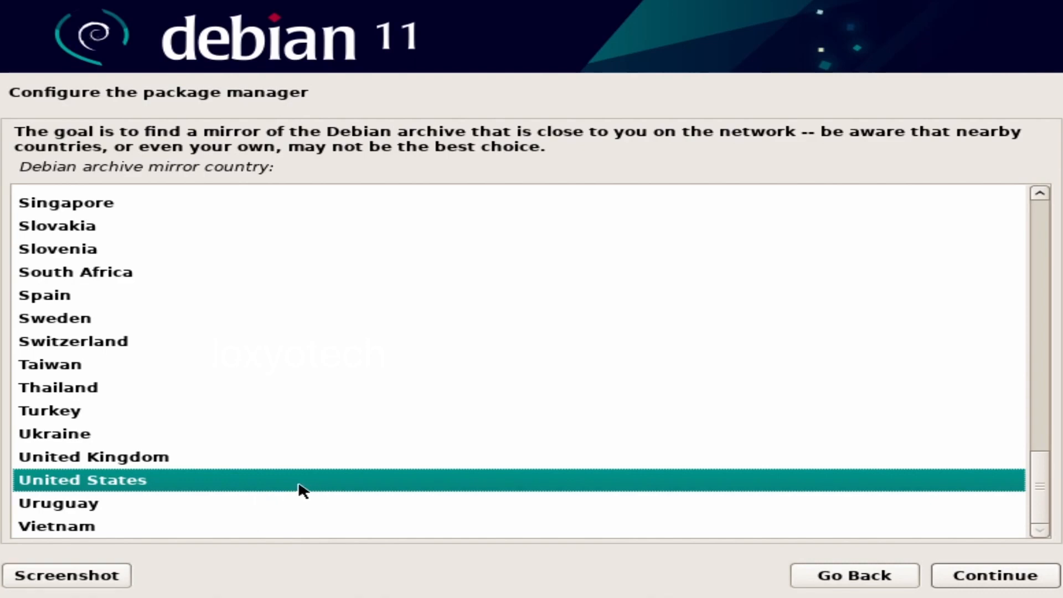
click(993, 575)
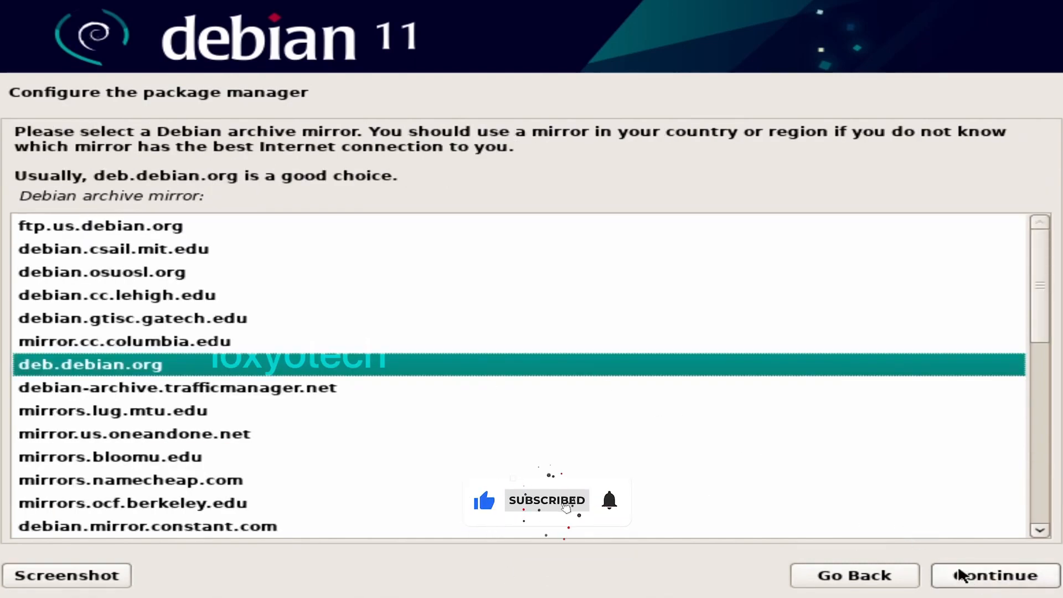
click(991, 575)
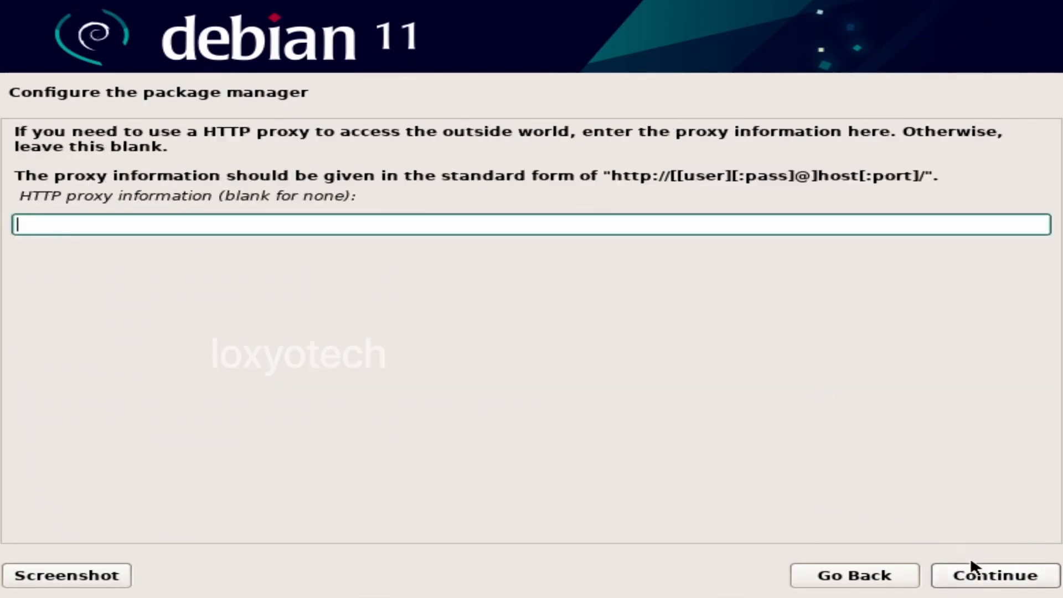
click(993, 575)
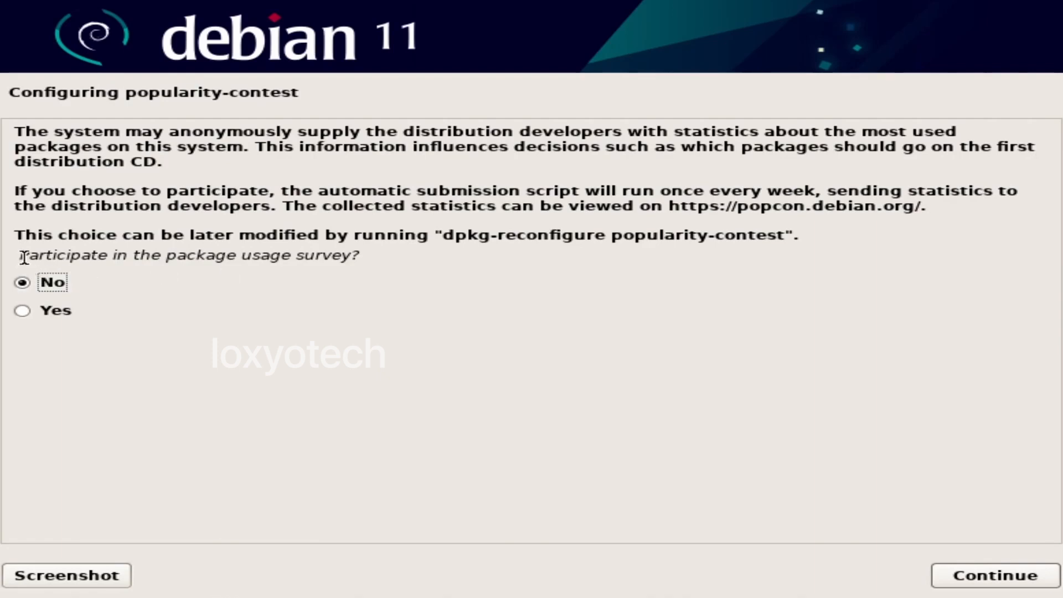
mouse_move(474, 270)
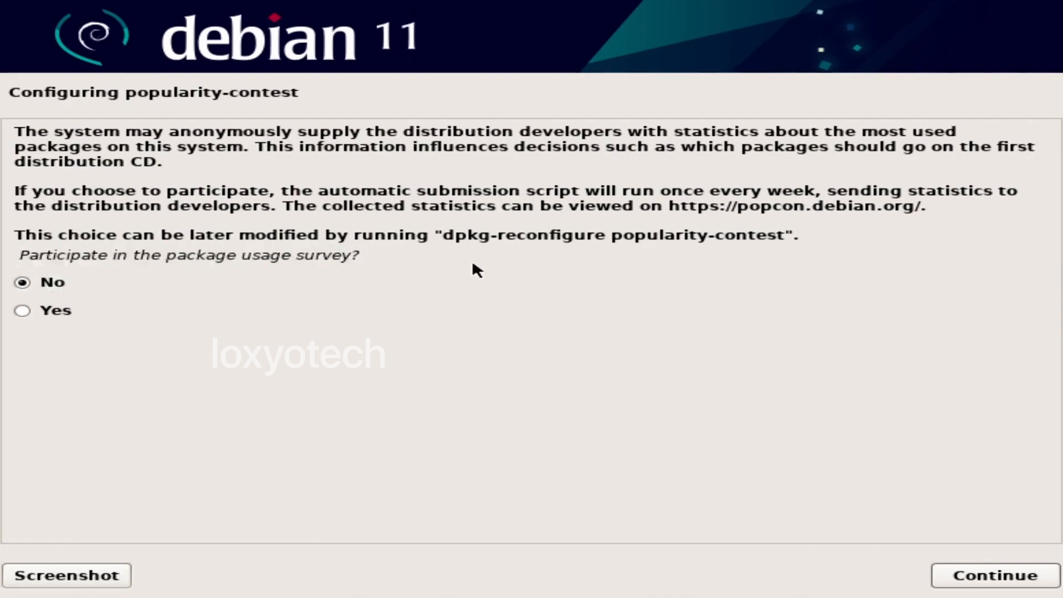
mouse_move(1017, 576)
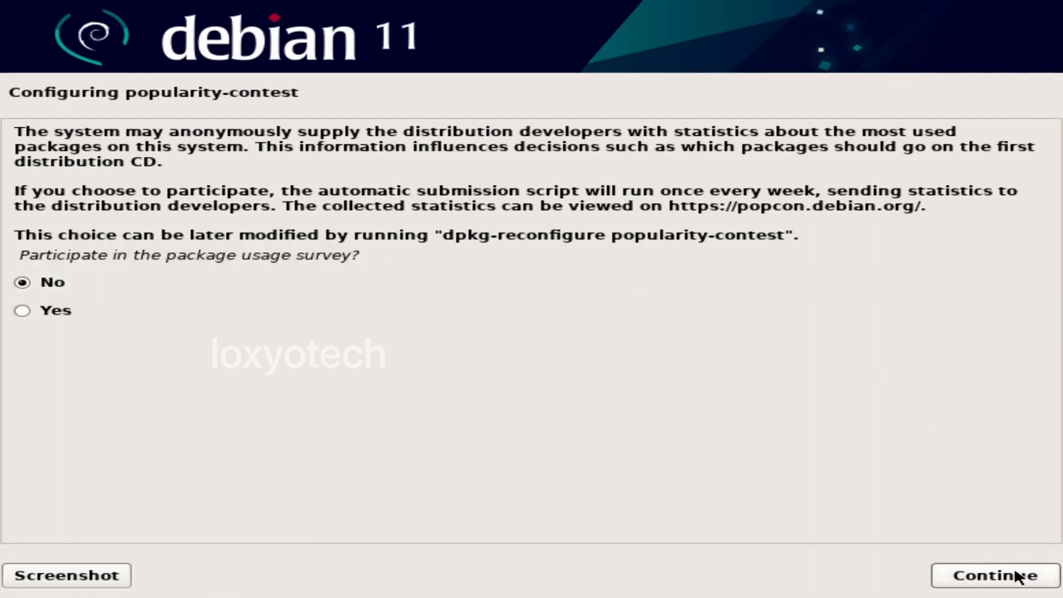
Decline popularity-contest and install Debian desktop, GNOME and standard system utilities
click(993, 575)
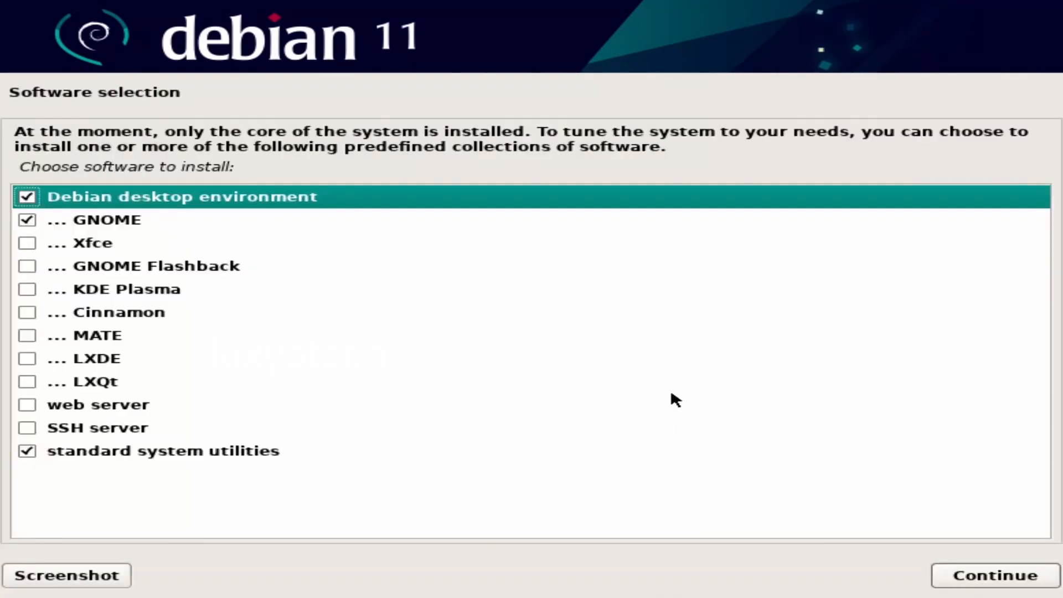
mouse_move(332, 257)
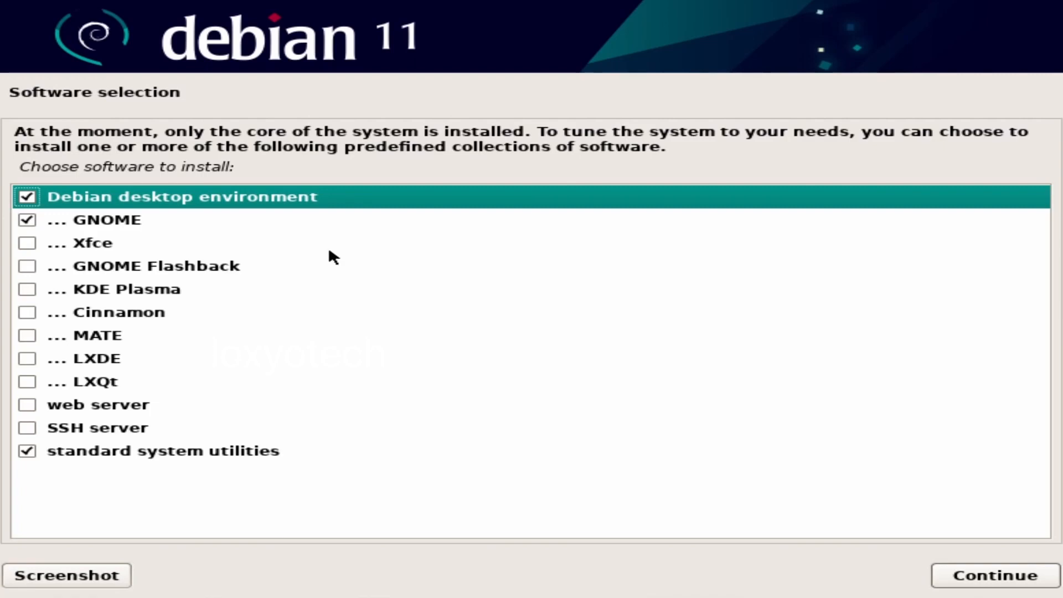
mouse_move(135, 244)
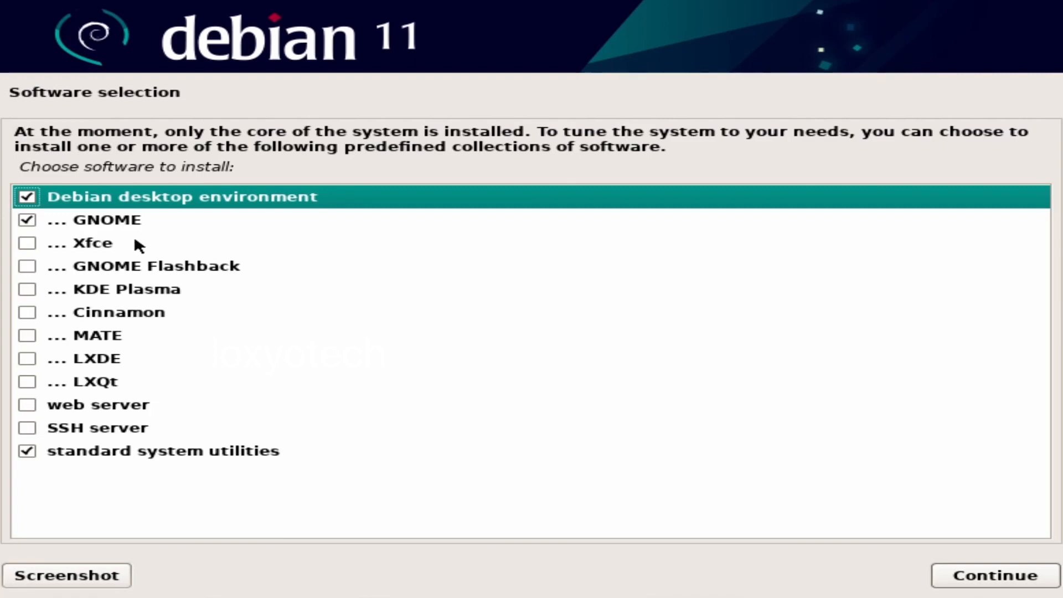
mouse_move(357, 392)
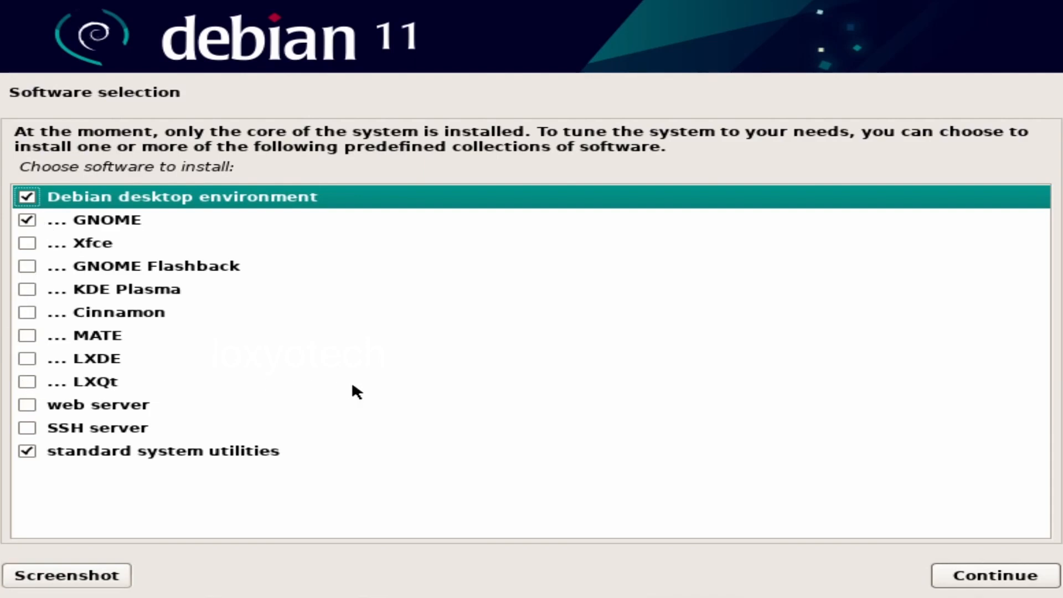
mouse_move(121, 293)
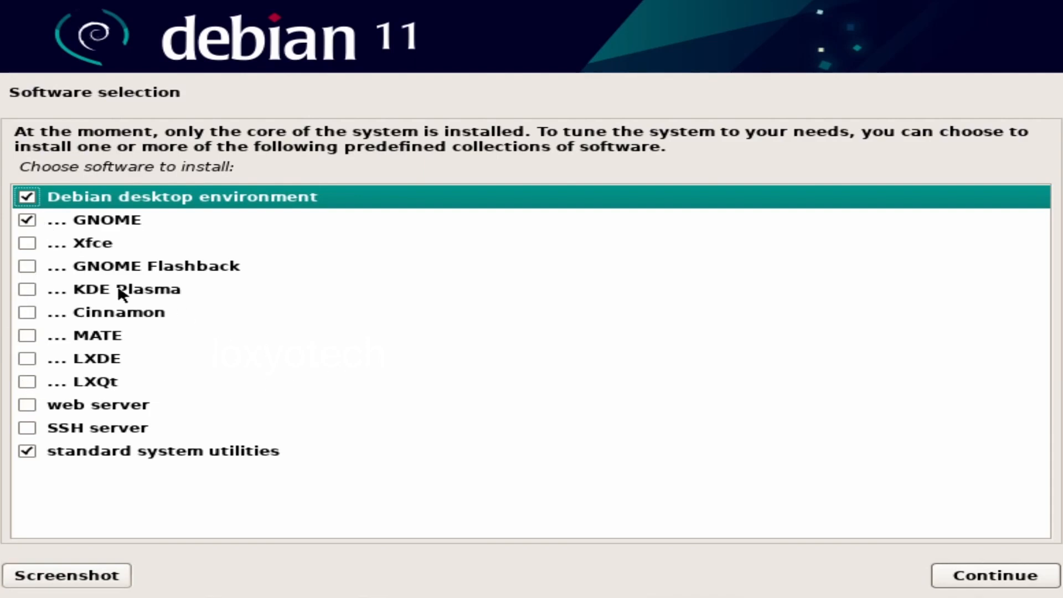
mouse_move(120, 252)
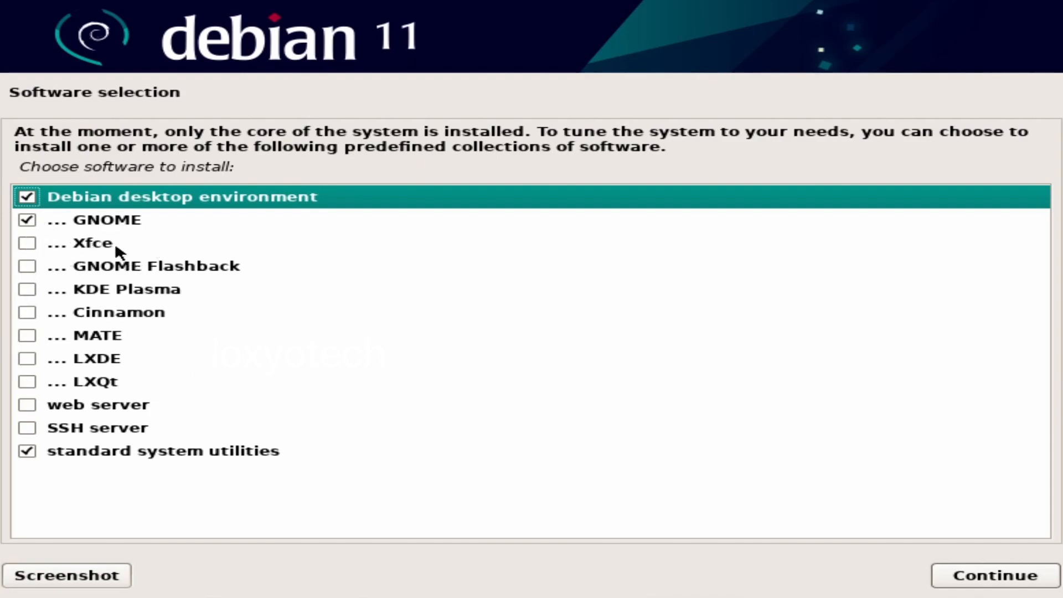
mouse_move(100, 233)
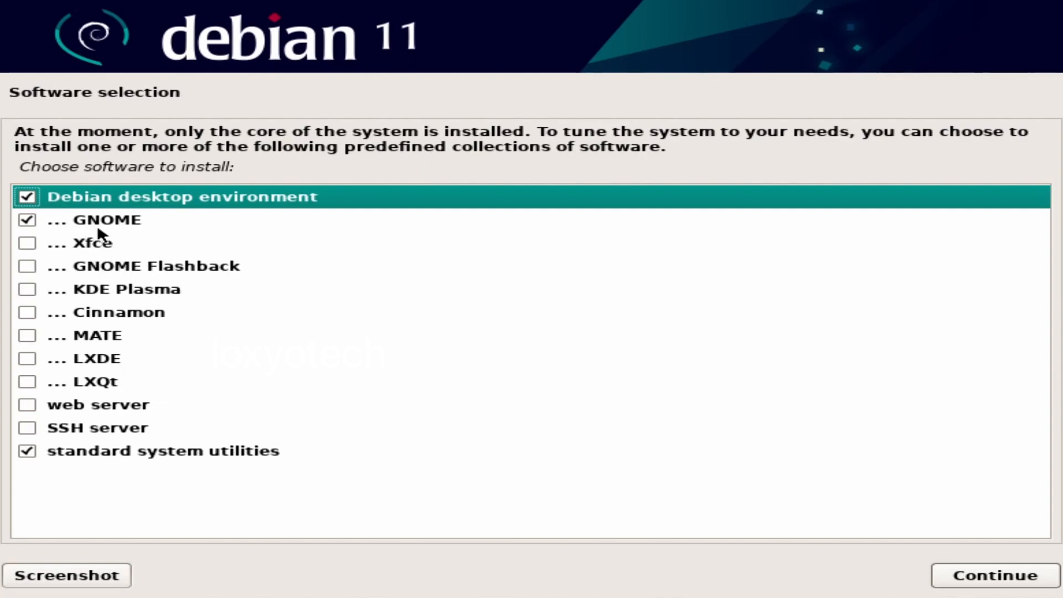
mouse_move(224, 236)
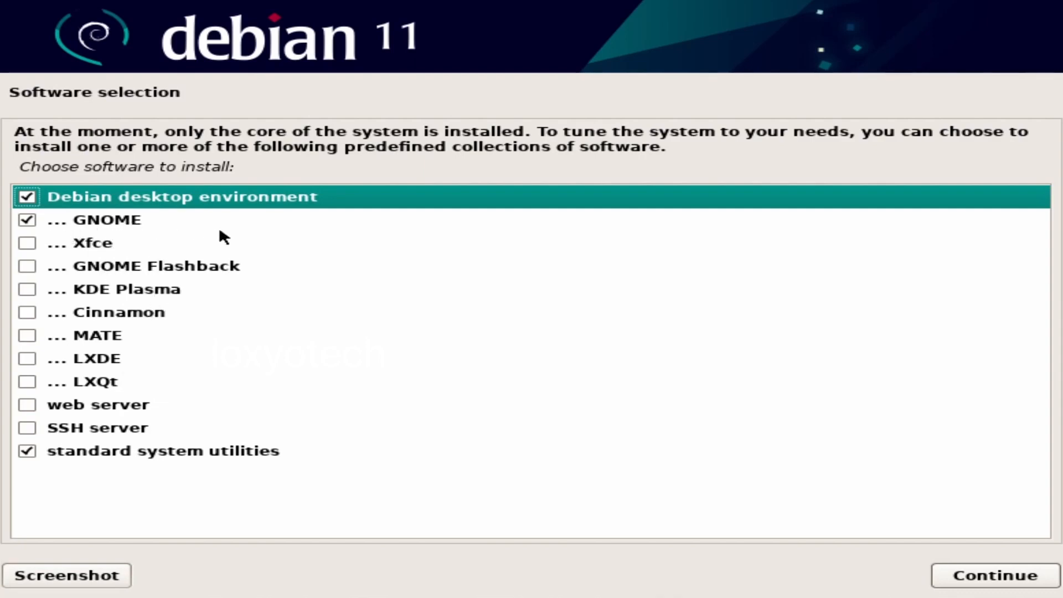
mouse_move(94, 195)
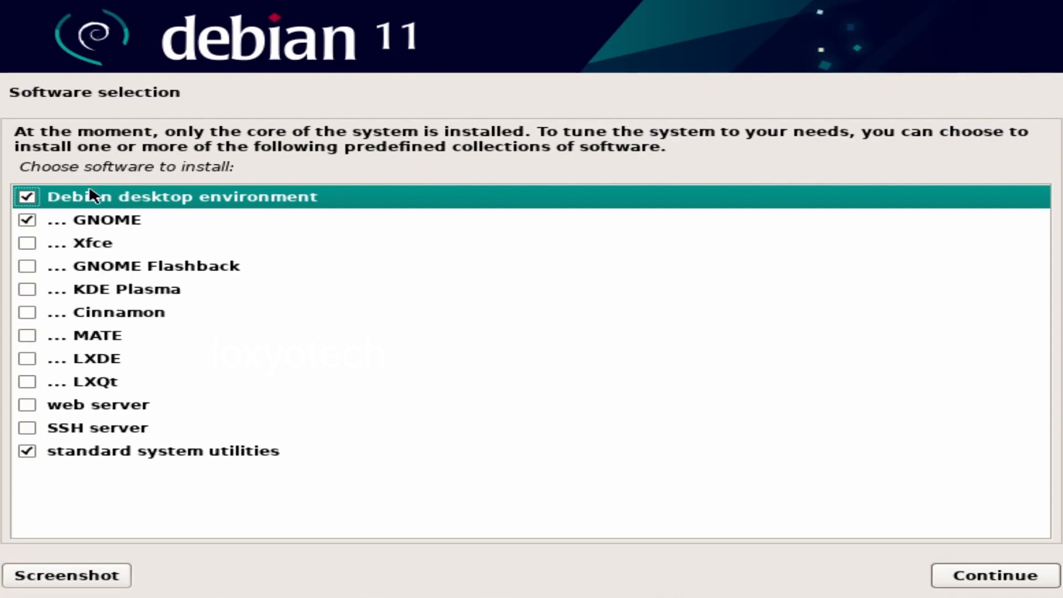
click(992, 577)
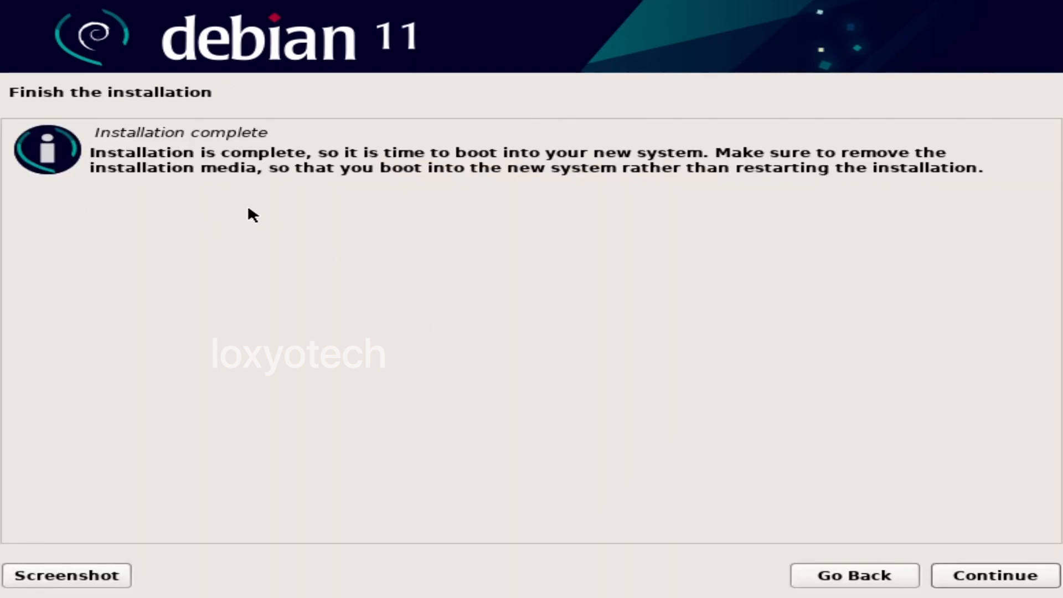
mouse_move(234, 295)
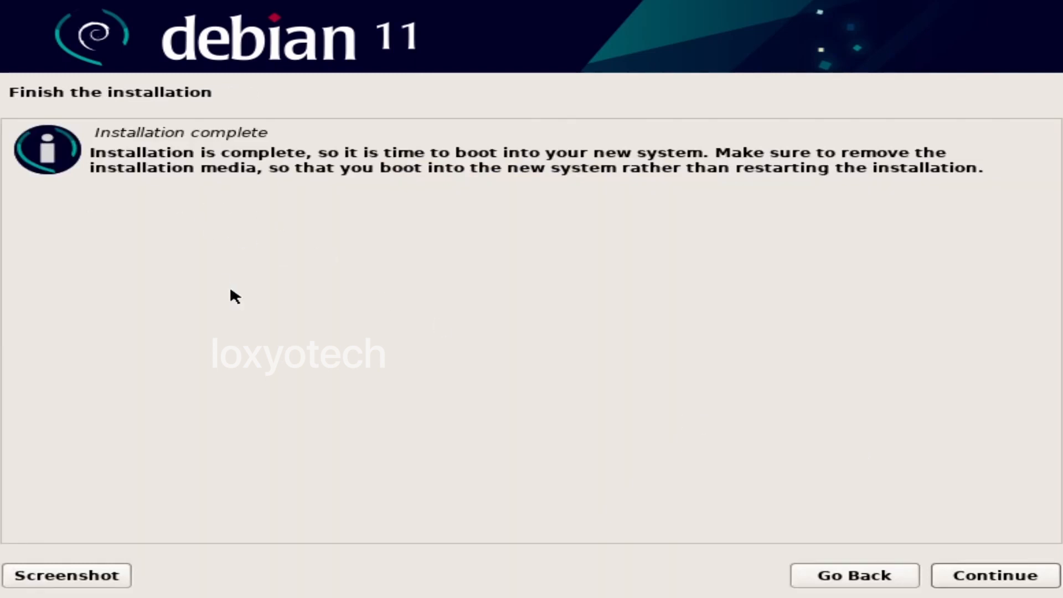
mouse_move(927, 130)
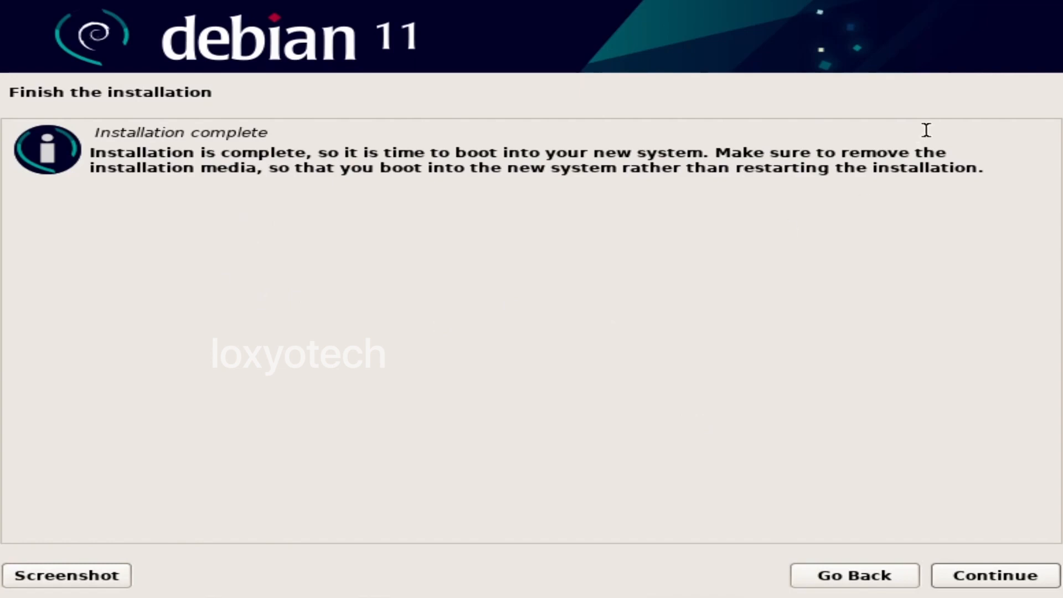
mouse_move(313, 273)
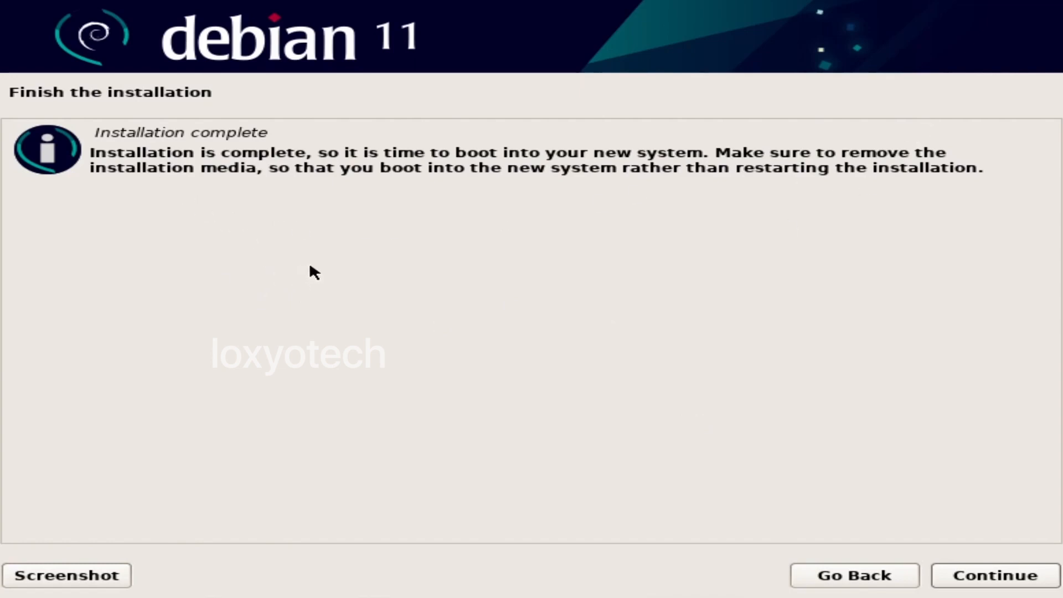
Finish the installation and reboot to the GRUB 2.04 boot menu
click(993, 575)
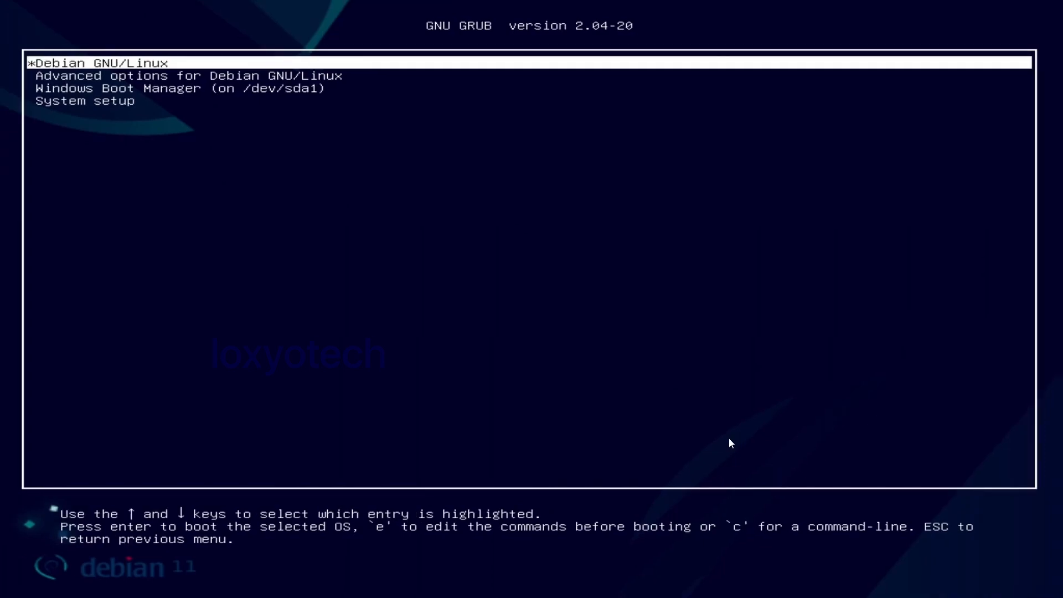
Boot Debian GNU/Linux from GRUB and open the Activities applications grid
key(Return)
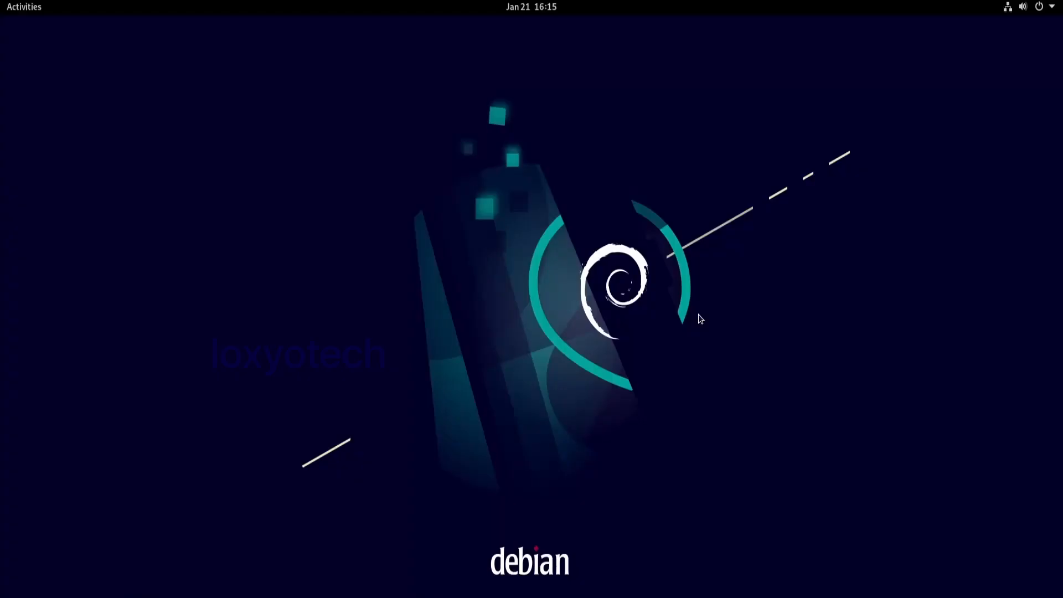
click(23, 6)
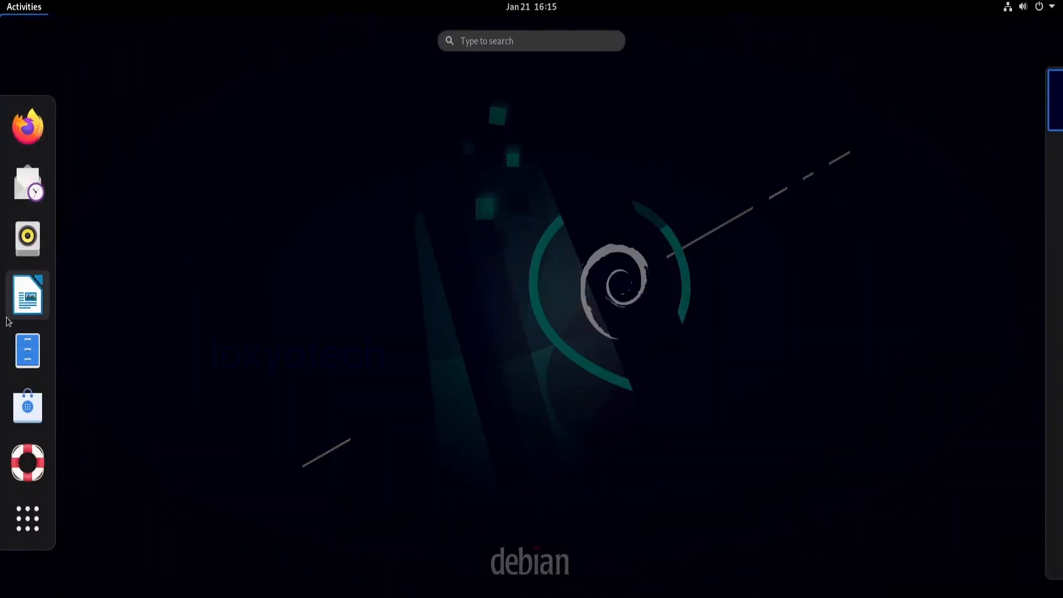
mouse_move(27, 519)
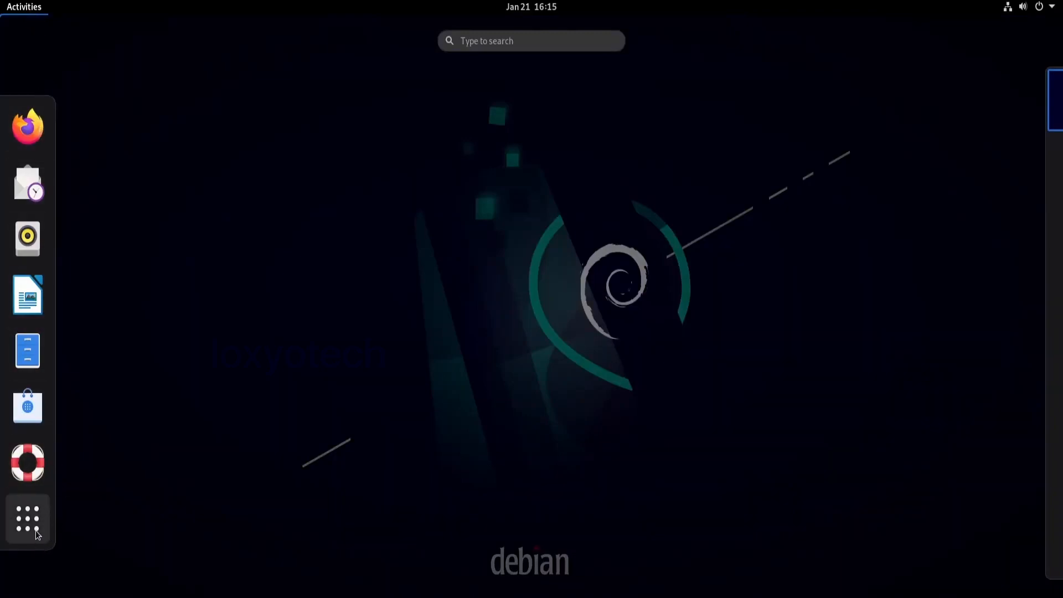
click(27, 517)
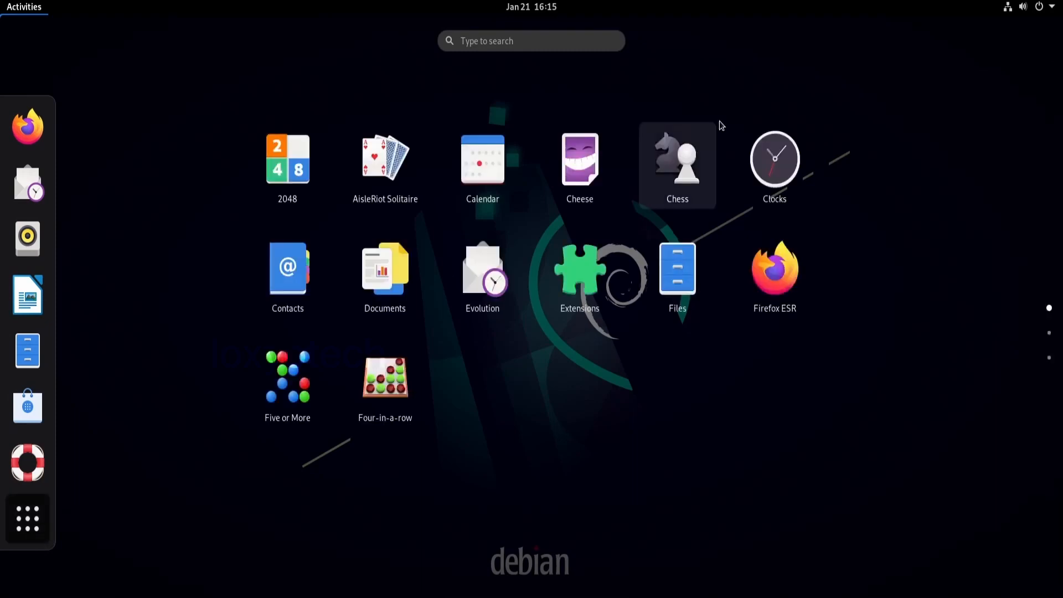
mouse_move(522, 483)
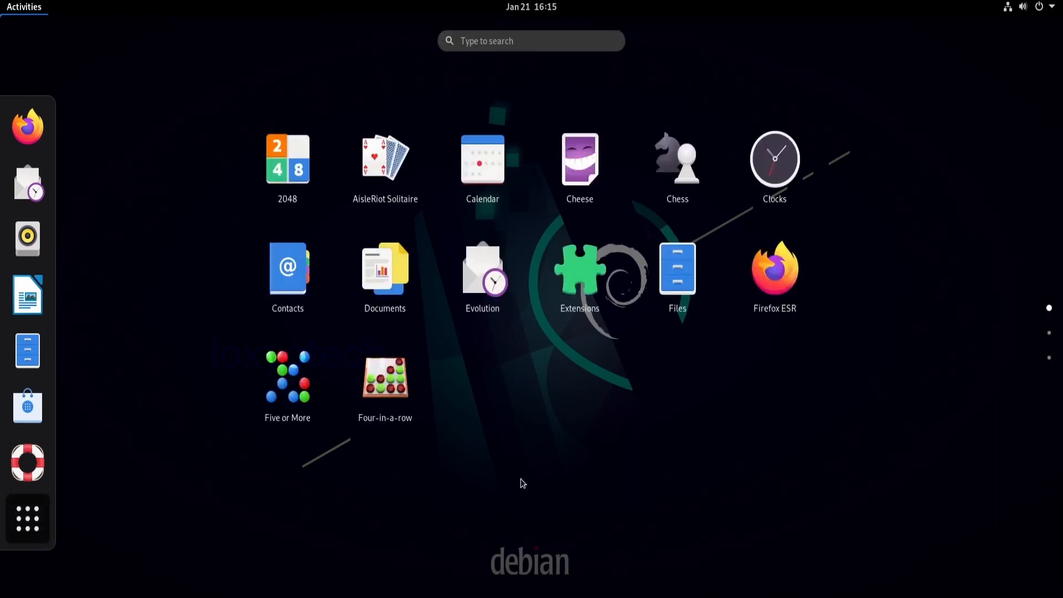
mouse_move(27, 127)
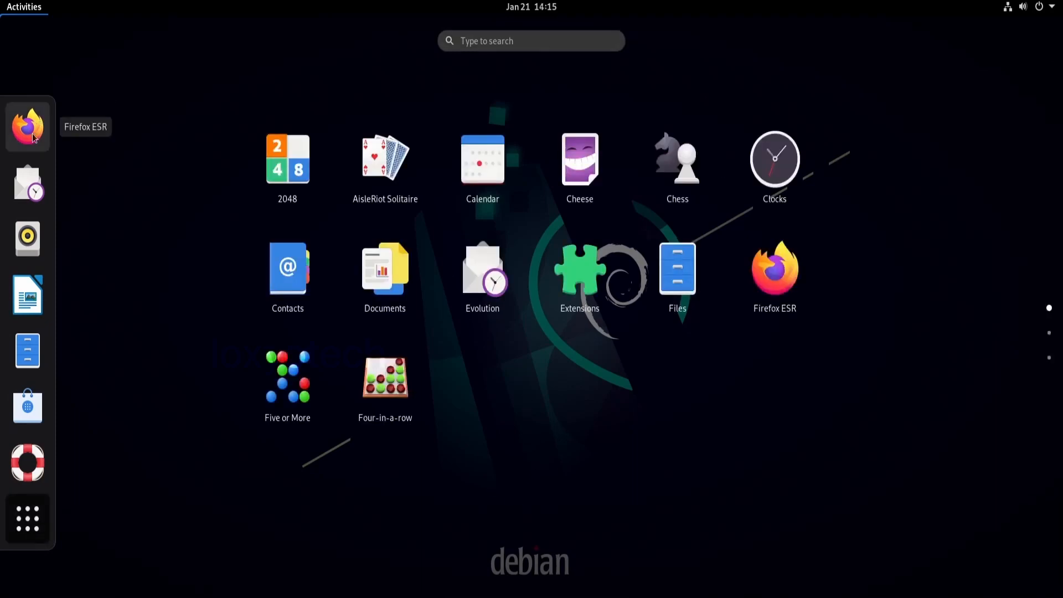
mouse_move(28, 294)
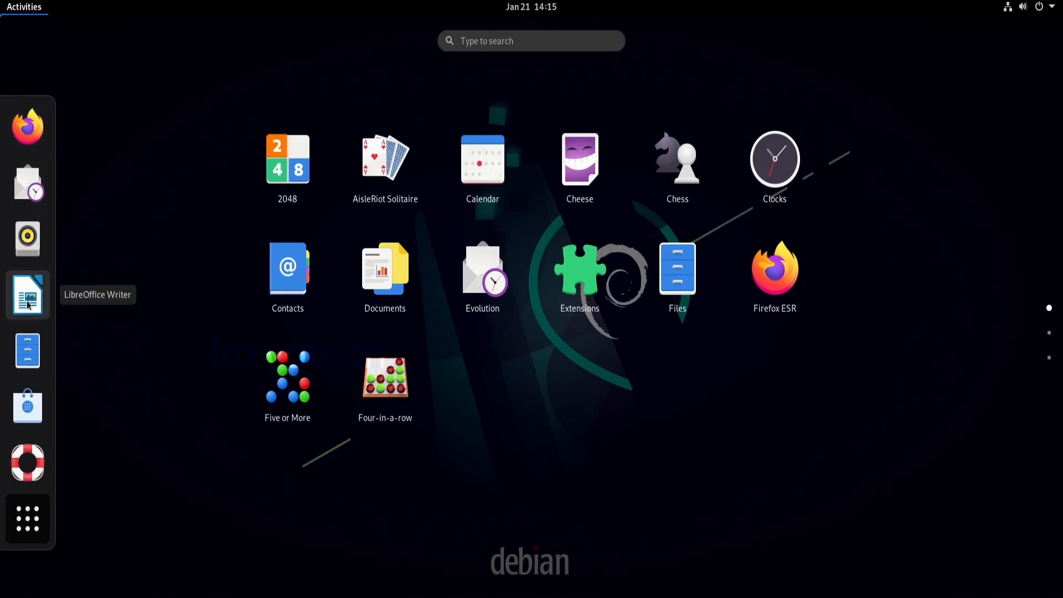